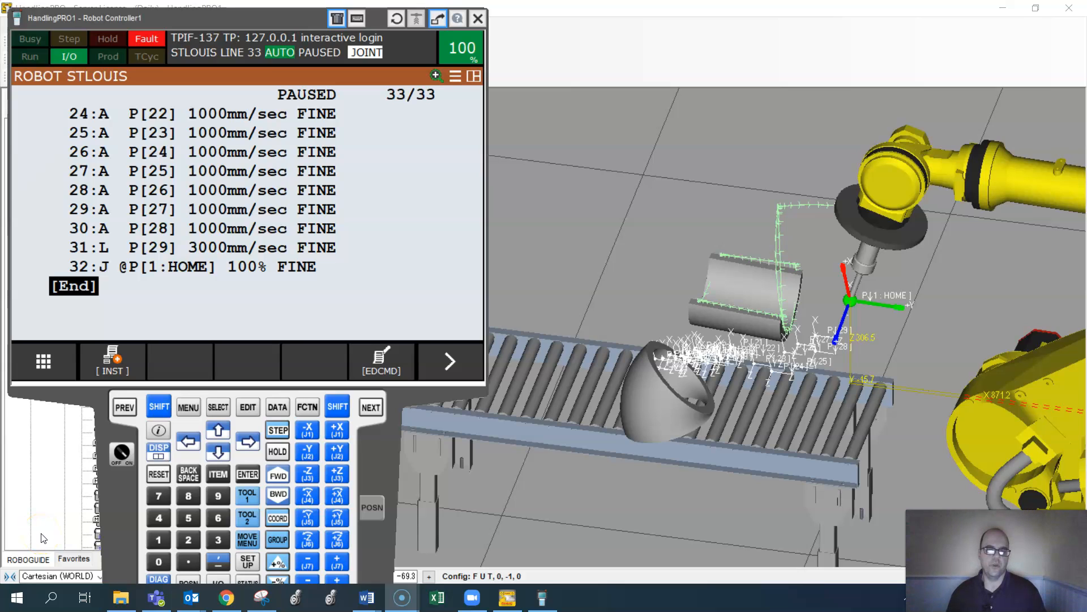
mouse_move(54, 512)
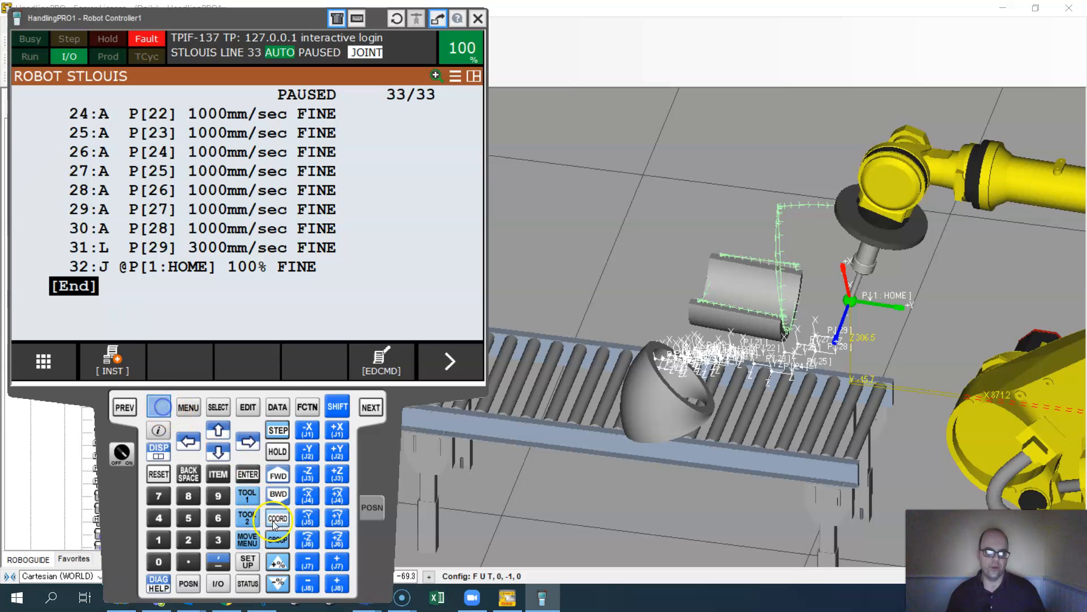
Step: Change the jog coordinate system from Joint to Jgfrm using the SHIFT+COORD popup
left_click(278, 518)
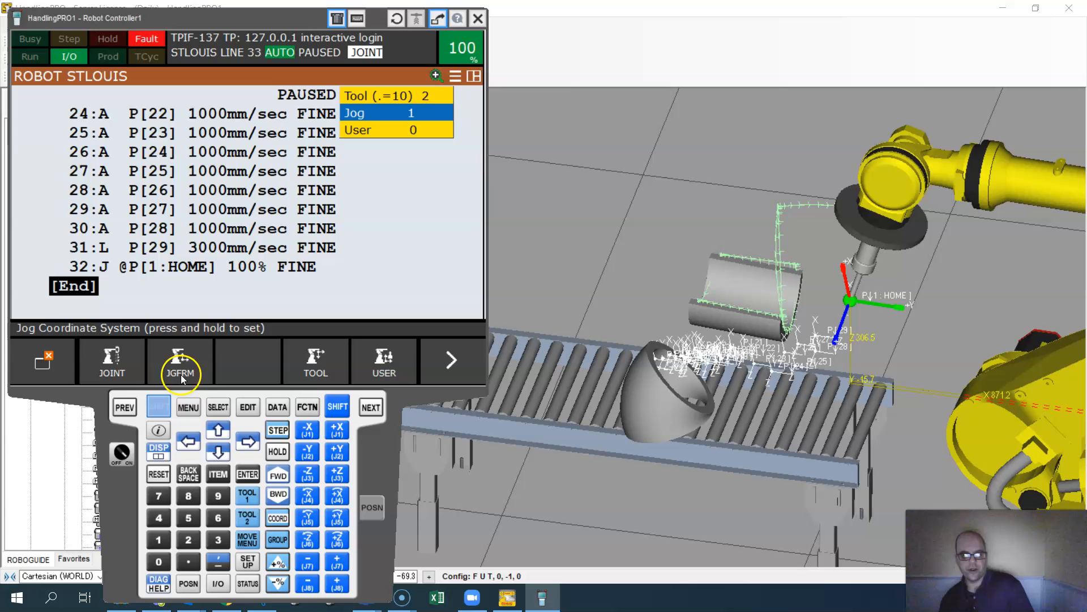
mouse_move(243, 368)
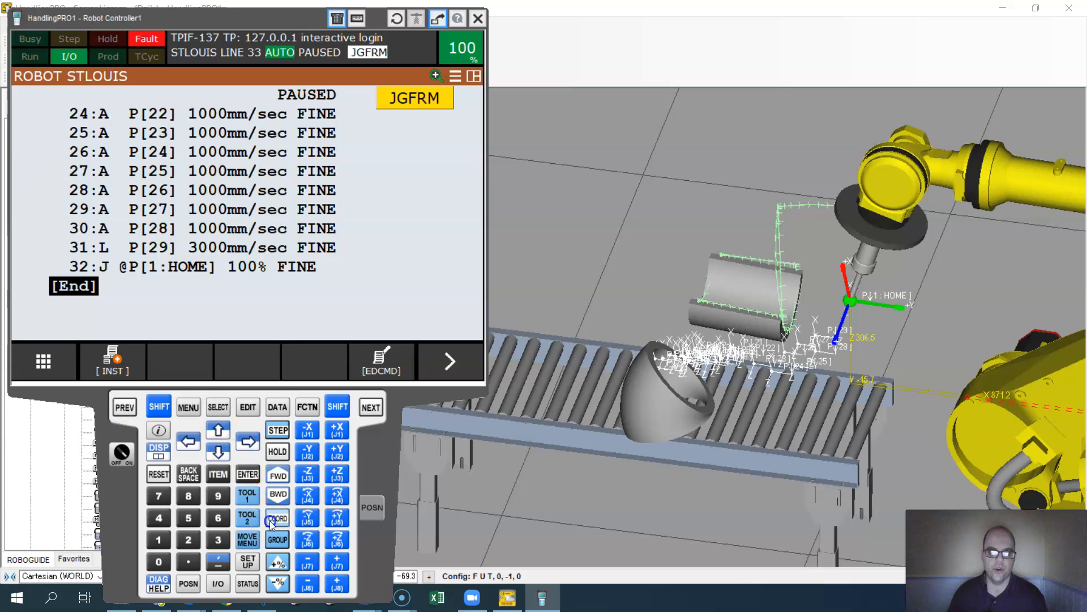
left_click(277, 519)
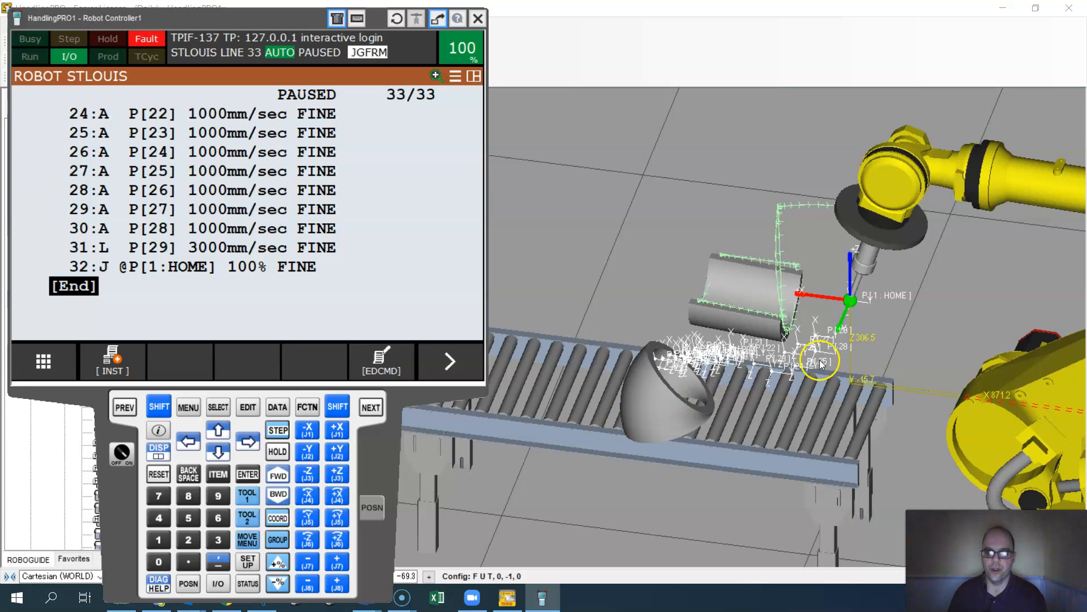
mouse_move(378, 269)
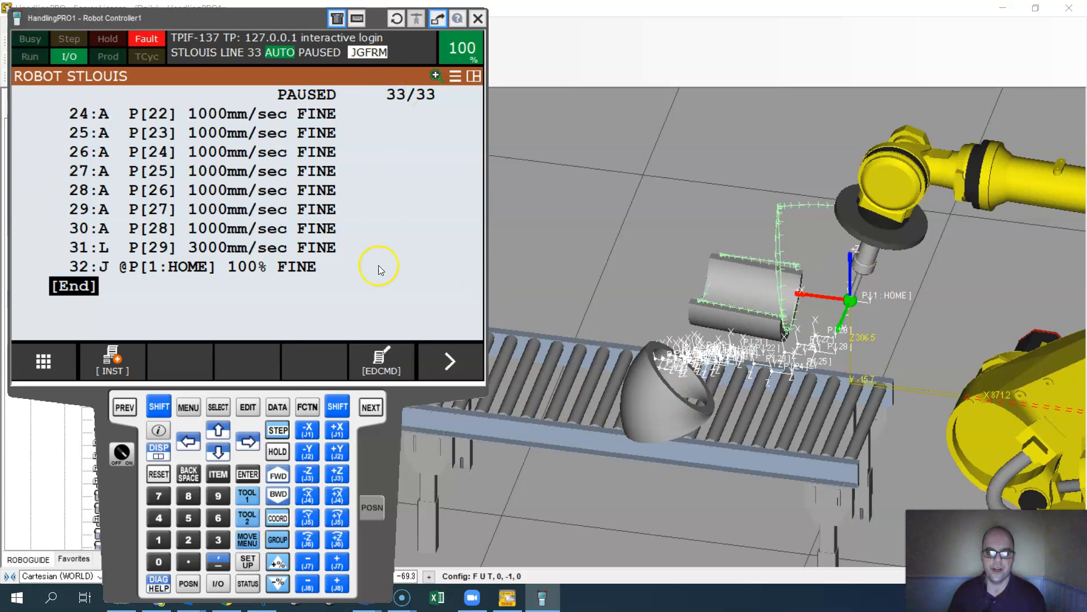
mouse_move(359, 111)
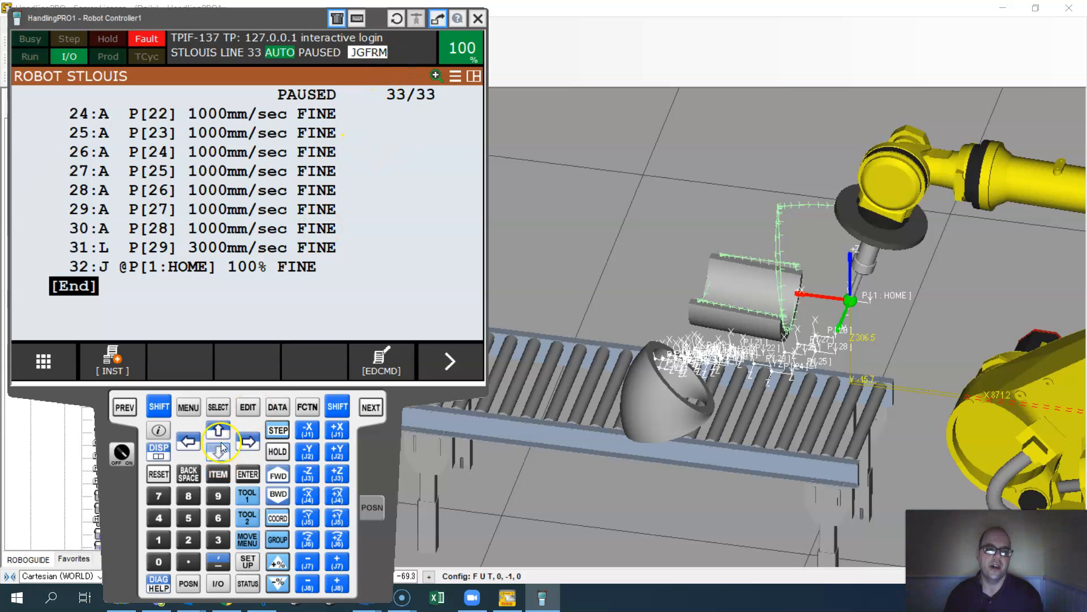
Step: Open the pendant's MENU > 6 SYSTEM > 2 Variables list
left_click(188, 408)
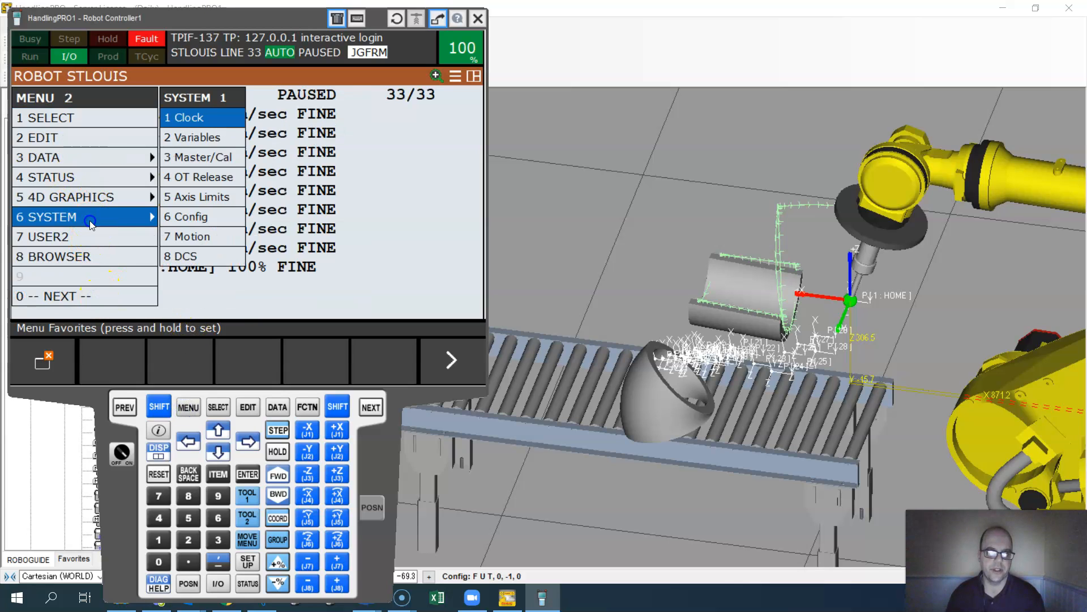
left_click(201, 137)
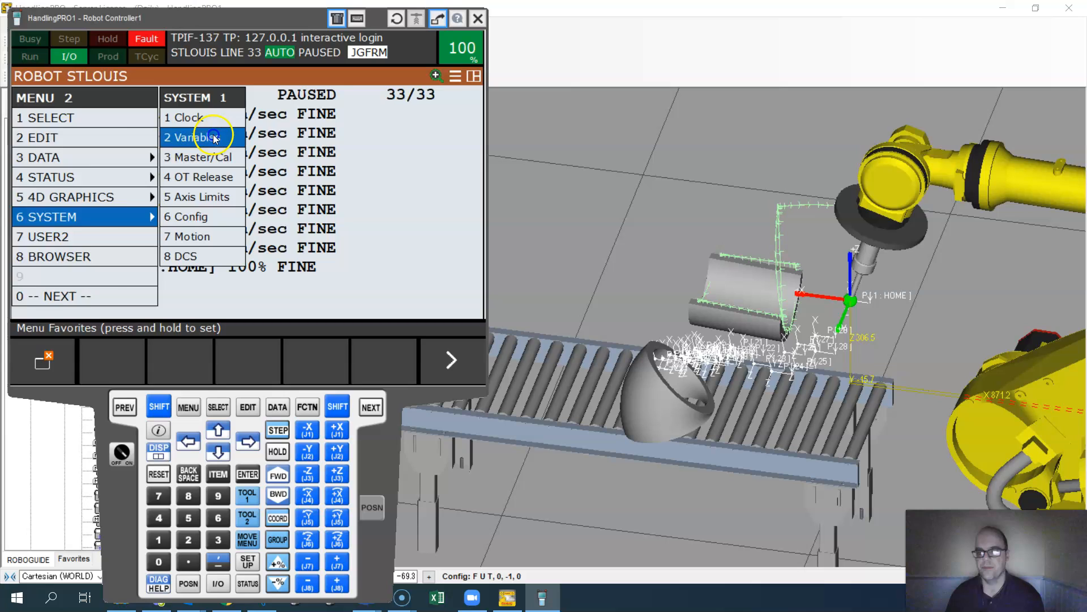
left_click(200, 137)
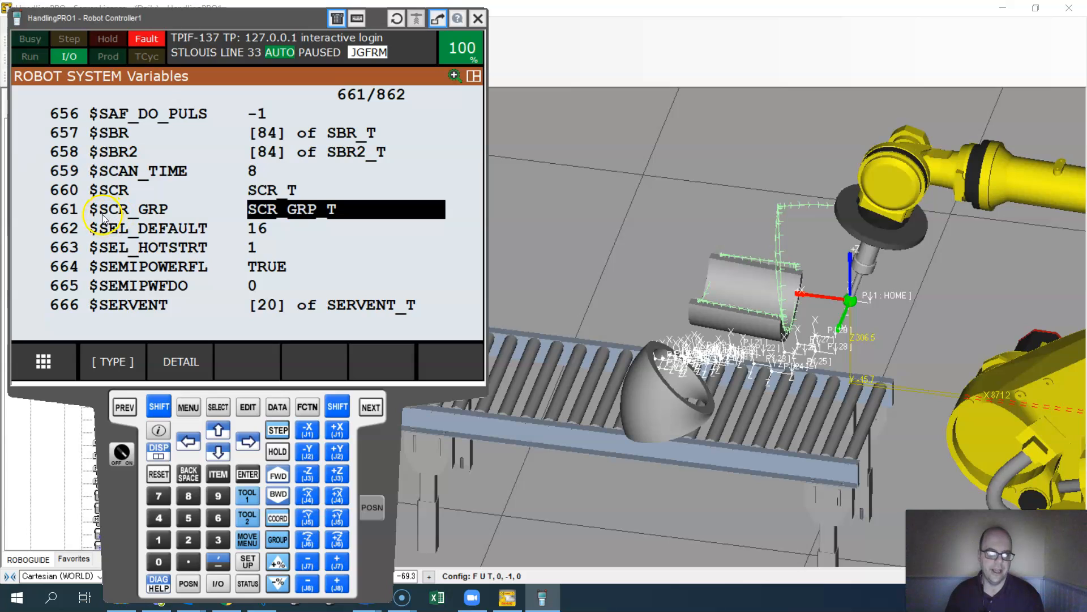
mouse_move(145, 214)
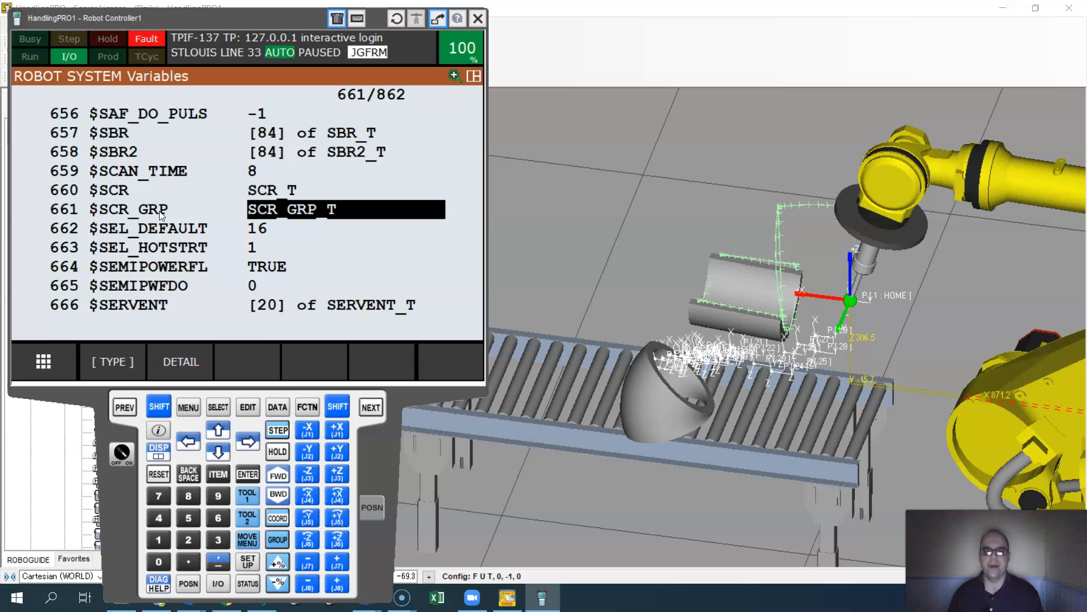
Step: Open $SCR_GRP and display the DETAIL fields of group [1]
left_click(218, 430)
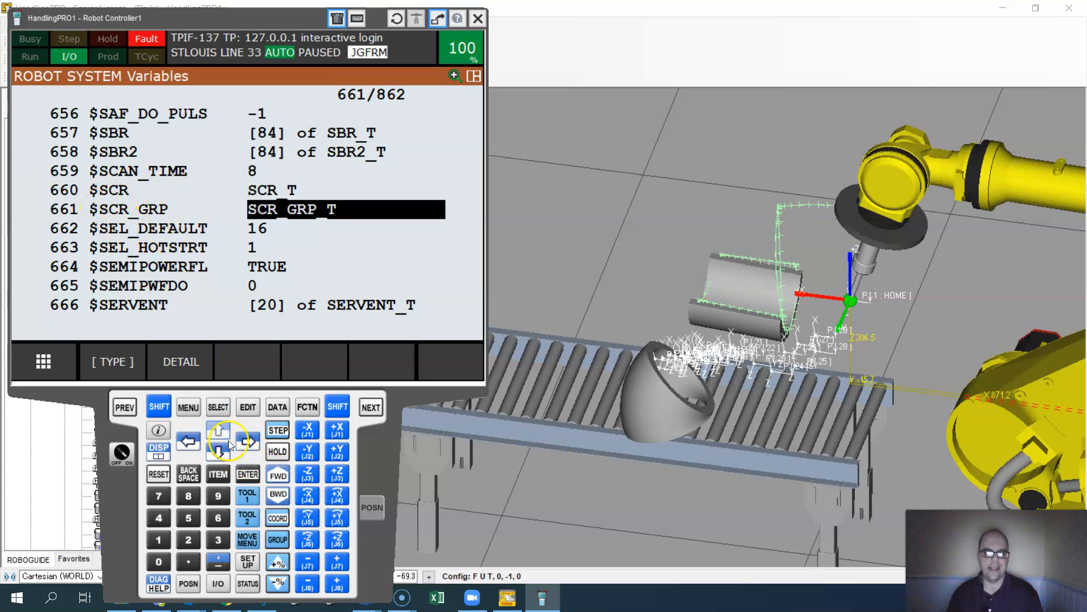
left_click(218, 429)
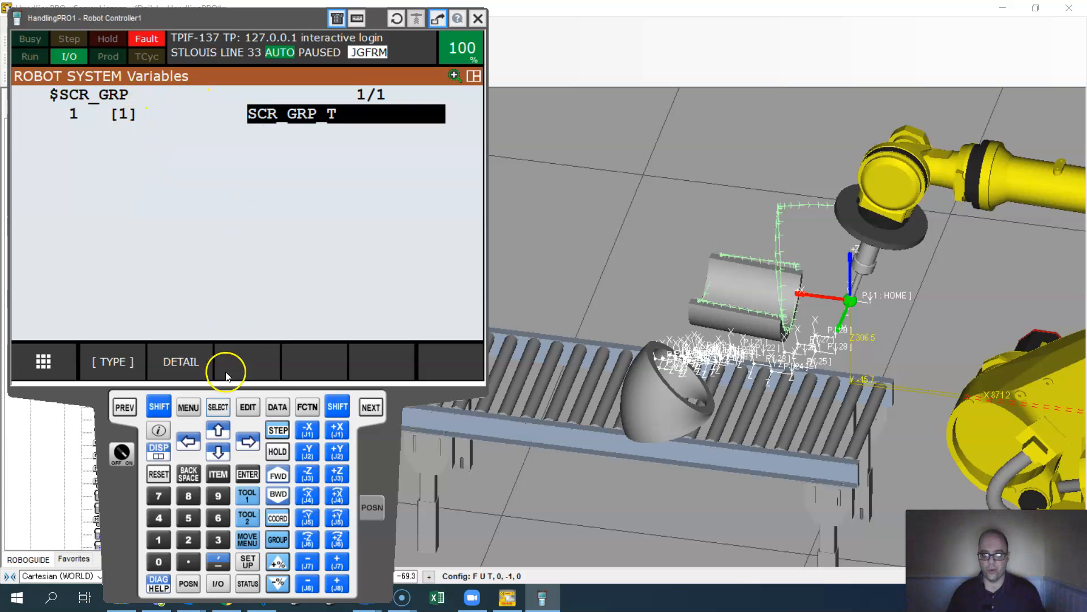
left_click(180, 361)
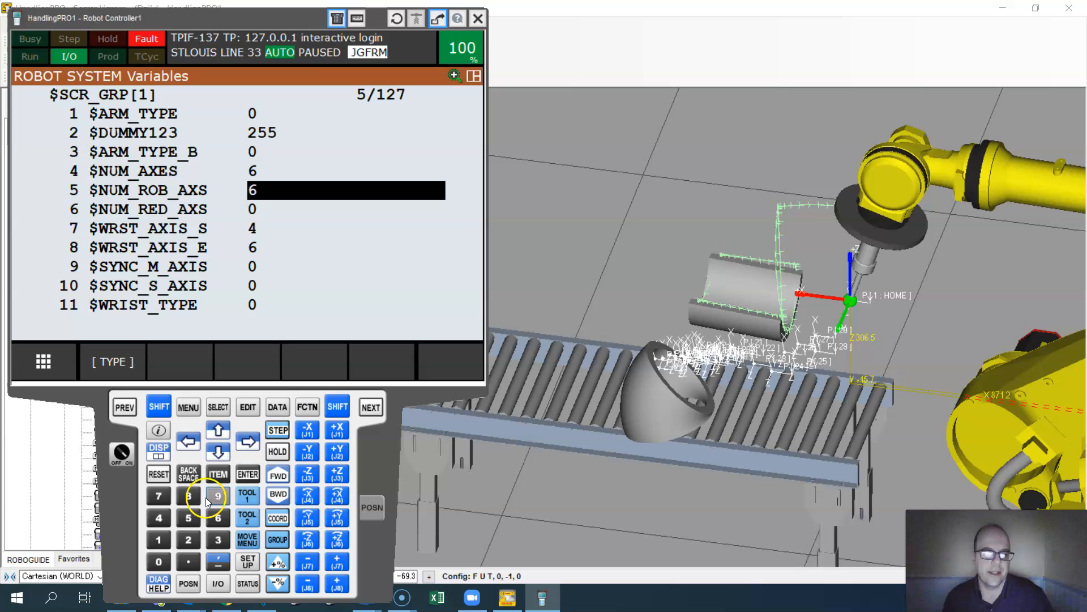
Step: Scroll the $SCR_GRP[1] fields down to item 34, $COORD_MASK, value 27
left_click(187, 540)
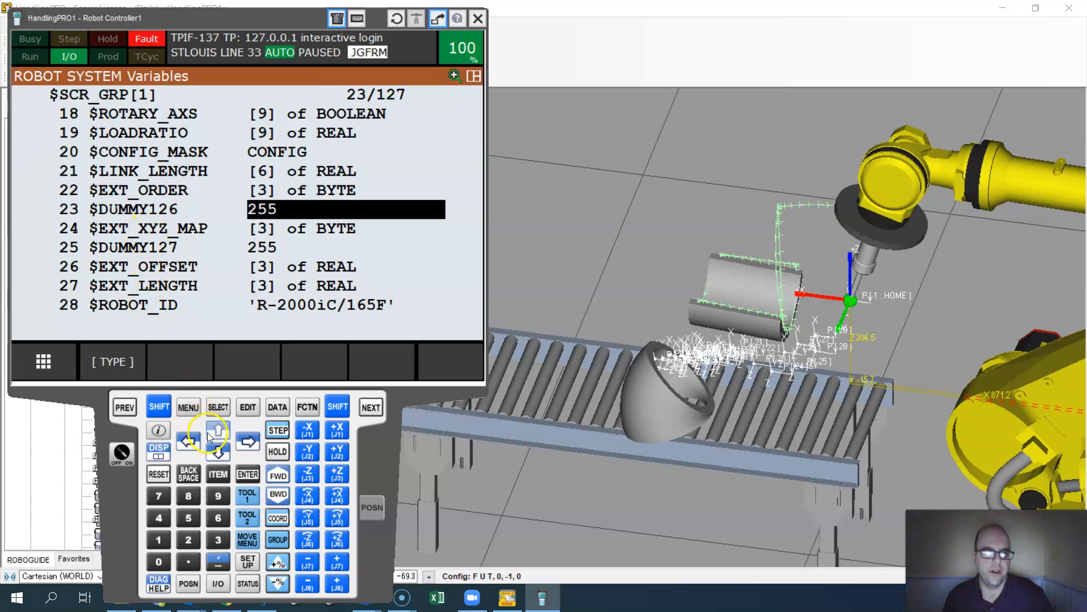
left_click(217, 430)
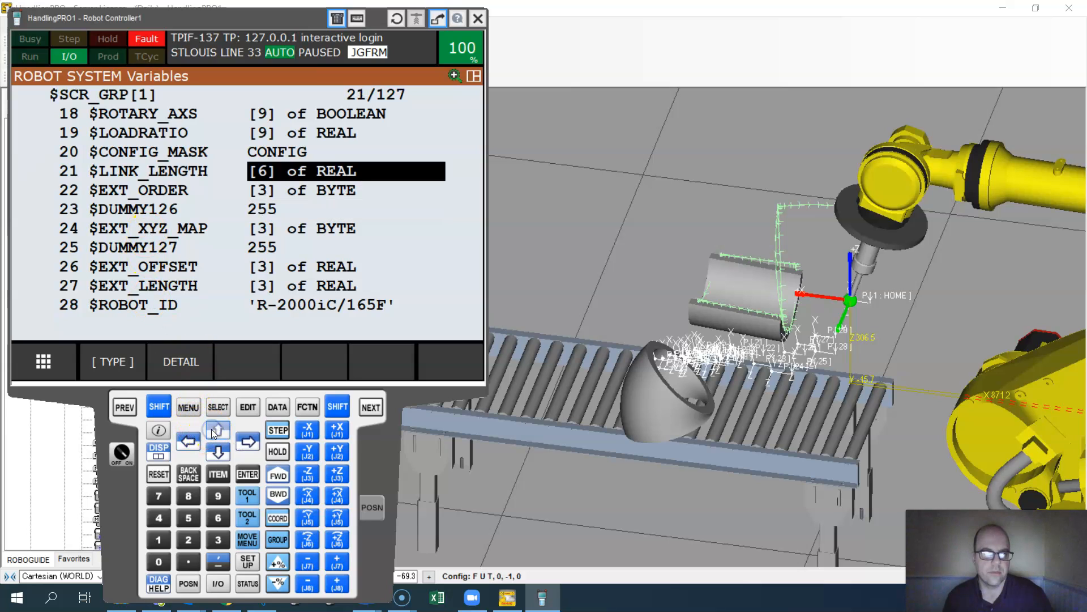
left_click(218, 451)
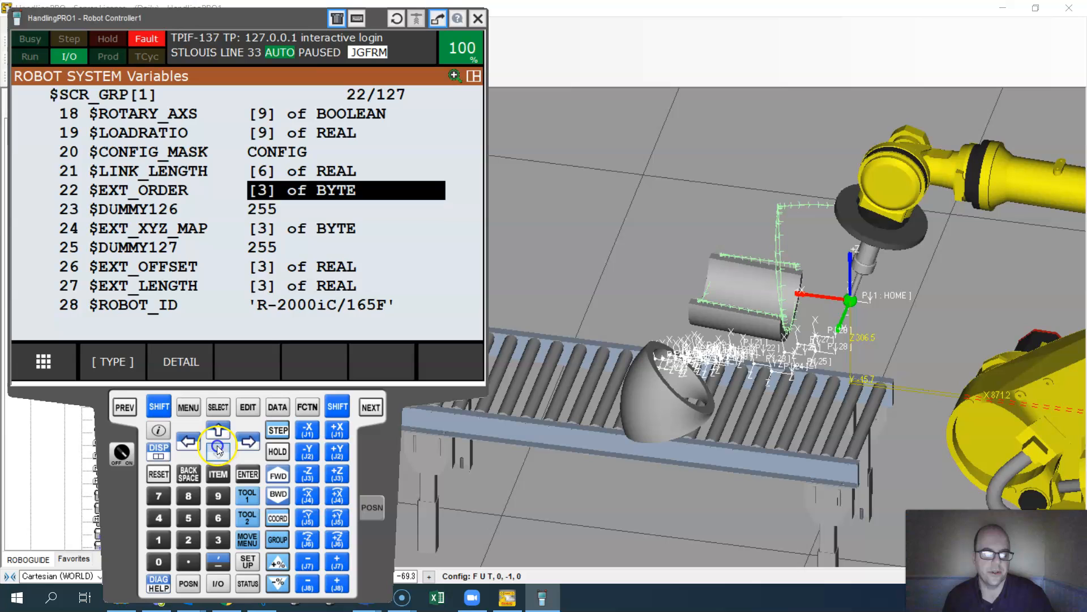
left_click(217, 444)
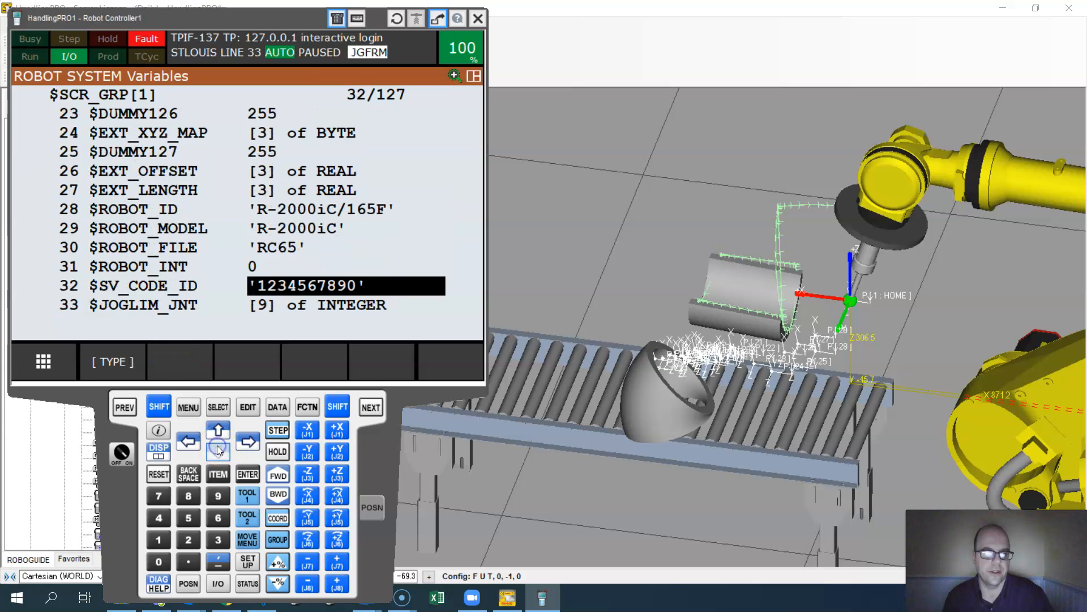
left_click(217, 452)
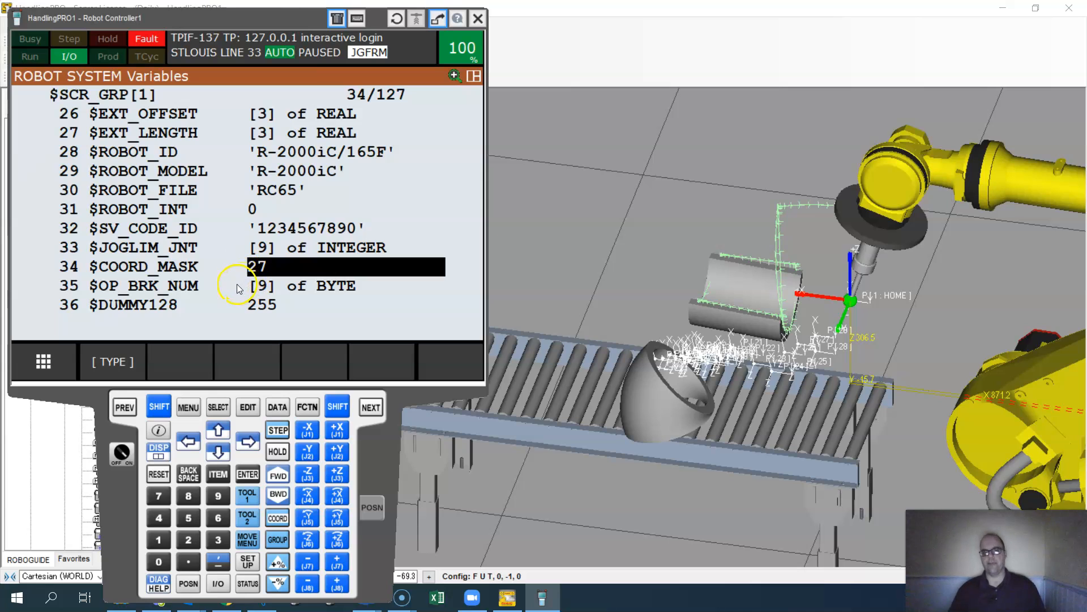
mouse_move(74, 550)
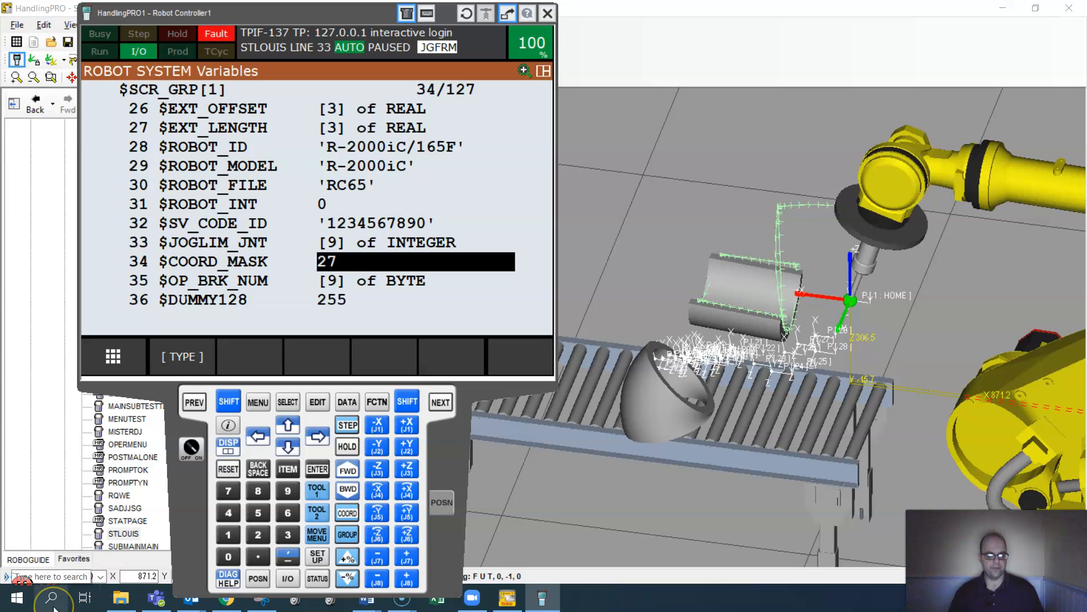
Step: Open Notepad and type 'Bit 1 (1) - Joint', then begin the Bit 2 line
left_click(50, 597)
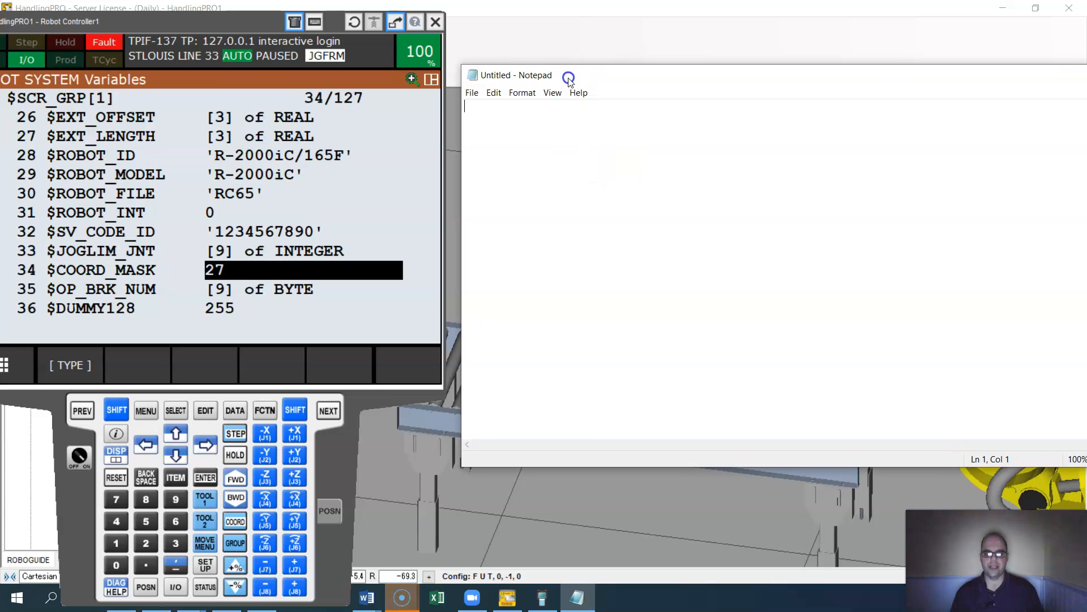
type("B")
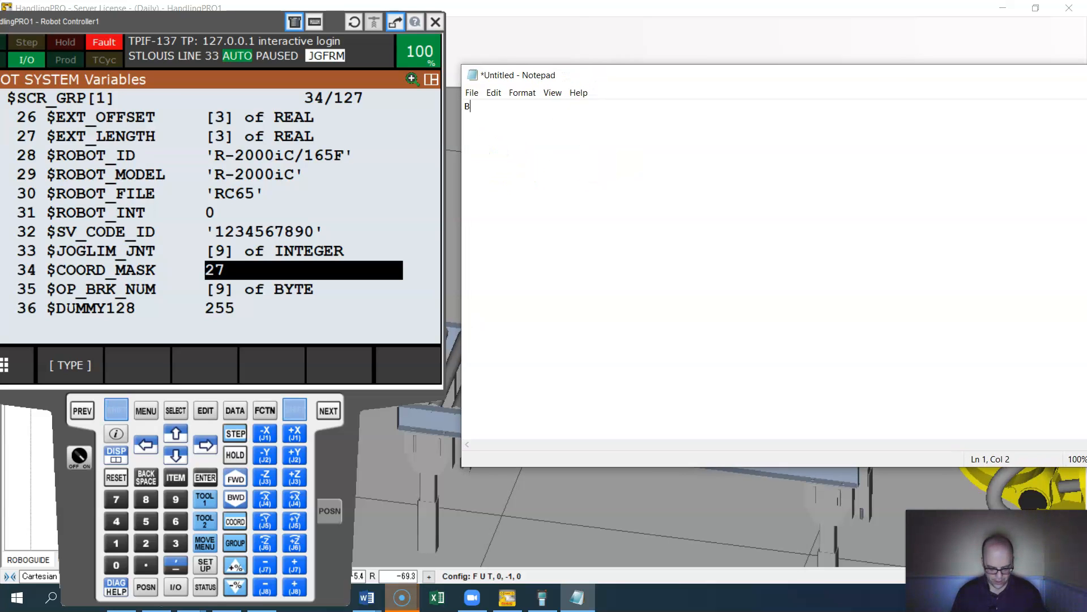
type("it")
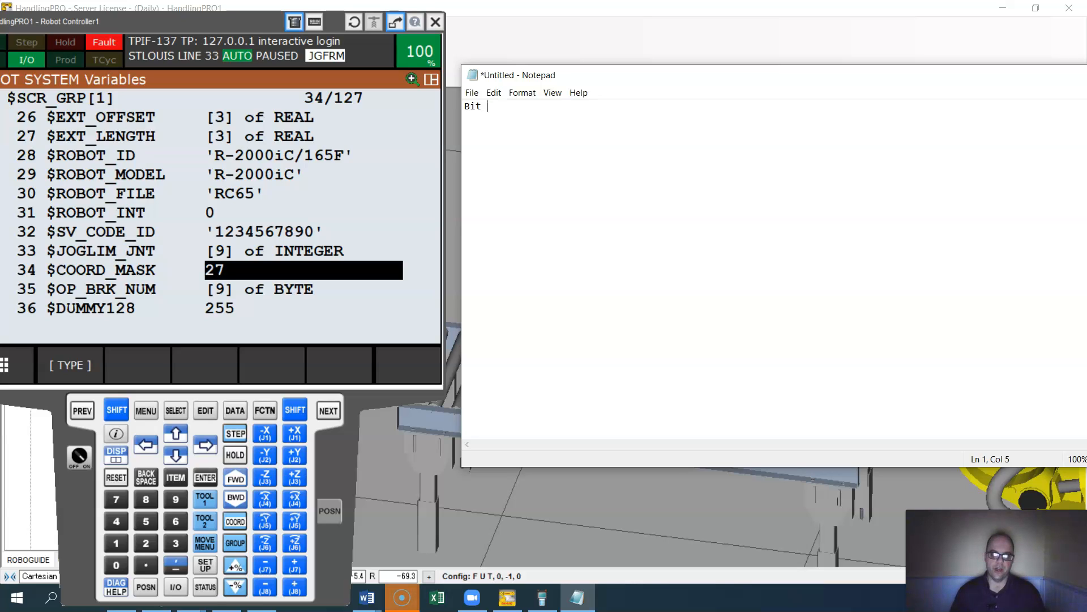
type("1")
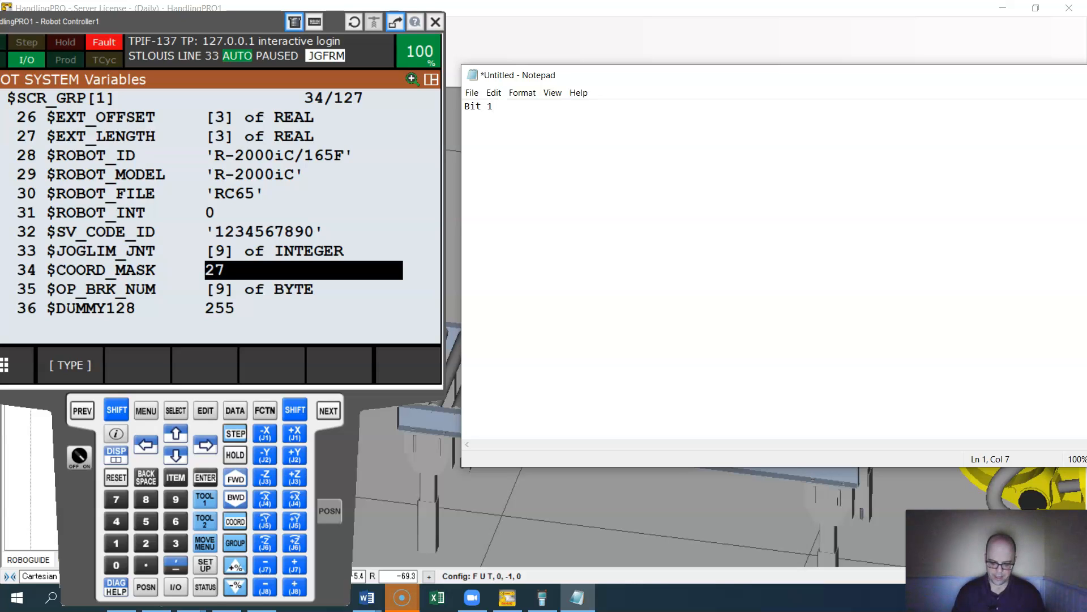
type("- Joint")
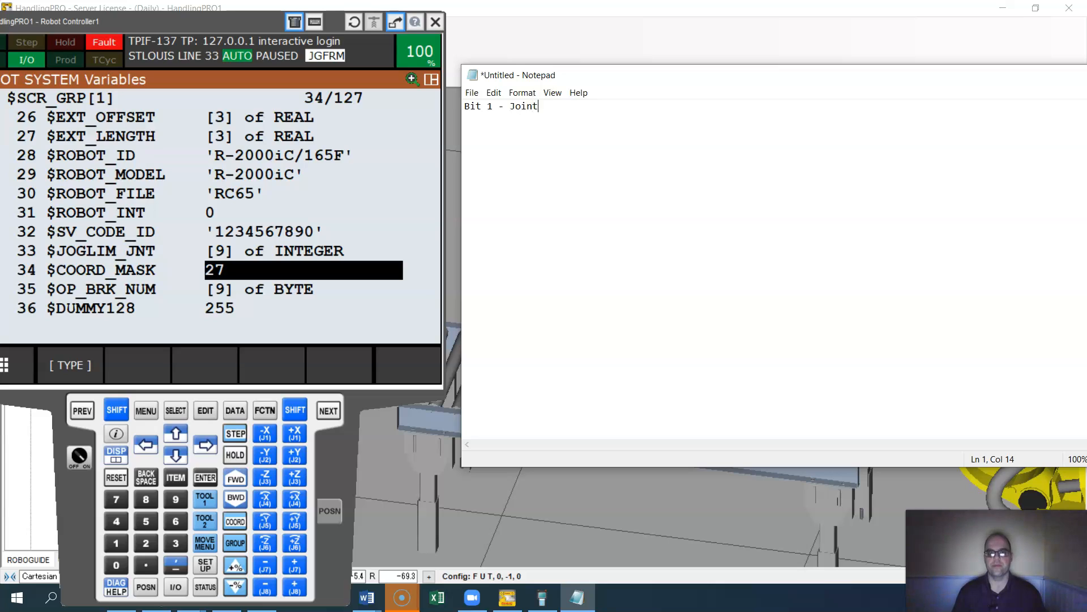
type("Bit")
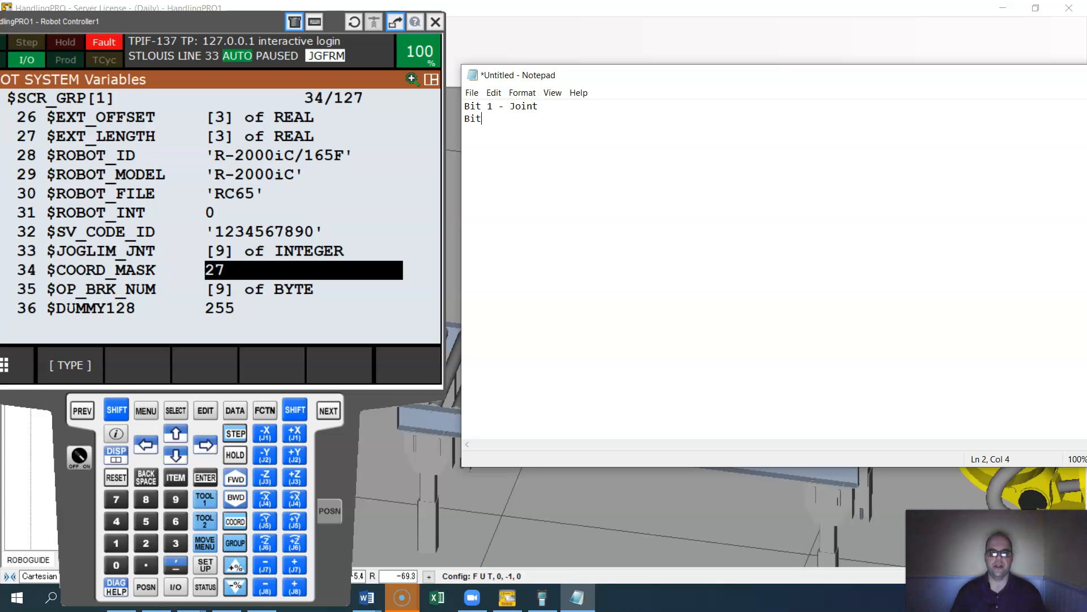
type("2")
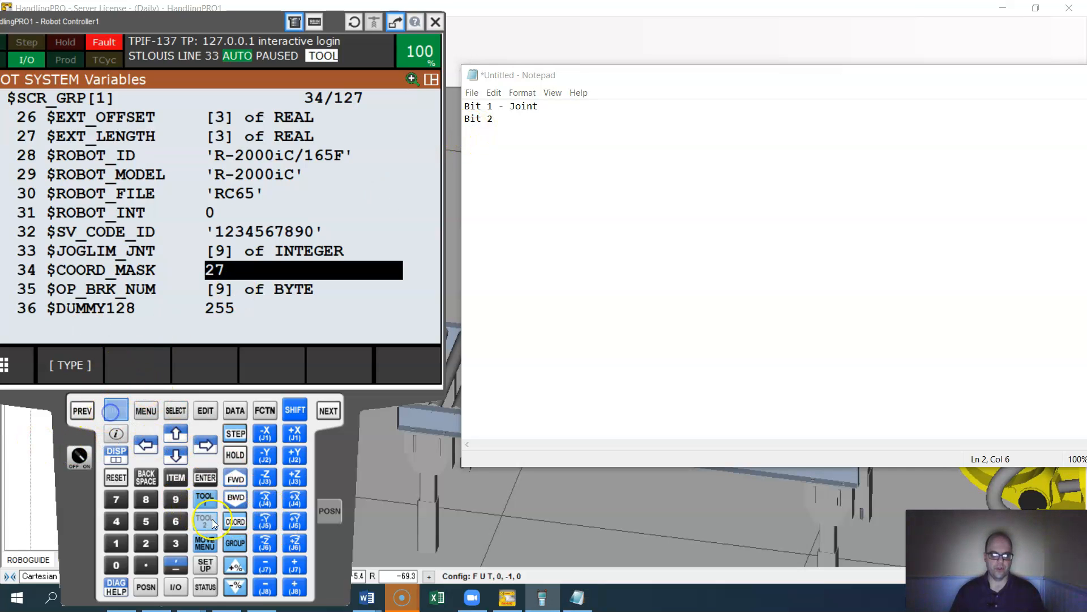
Step: Compare against the pendant's coordinate choices, fix stray digits, and add the Job and World lines
left_click(235, 521)
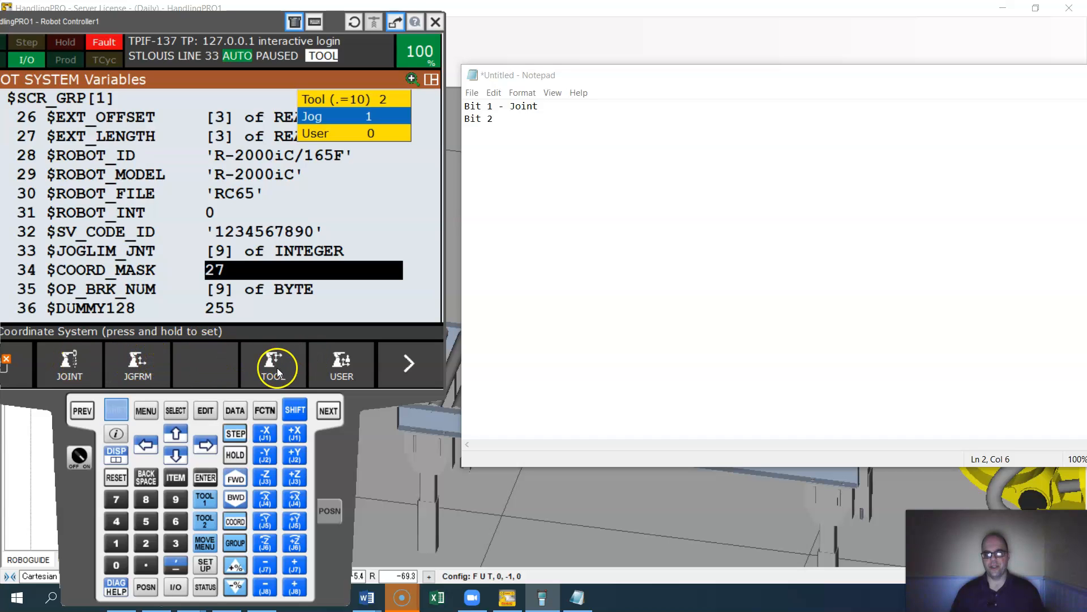
mouse_move(571, 124)
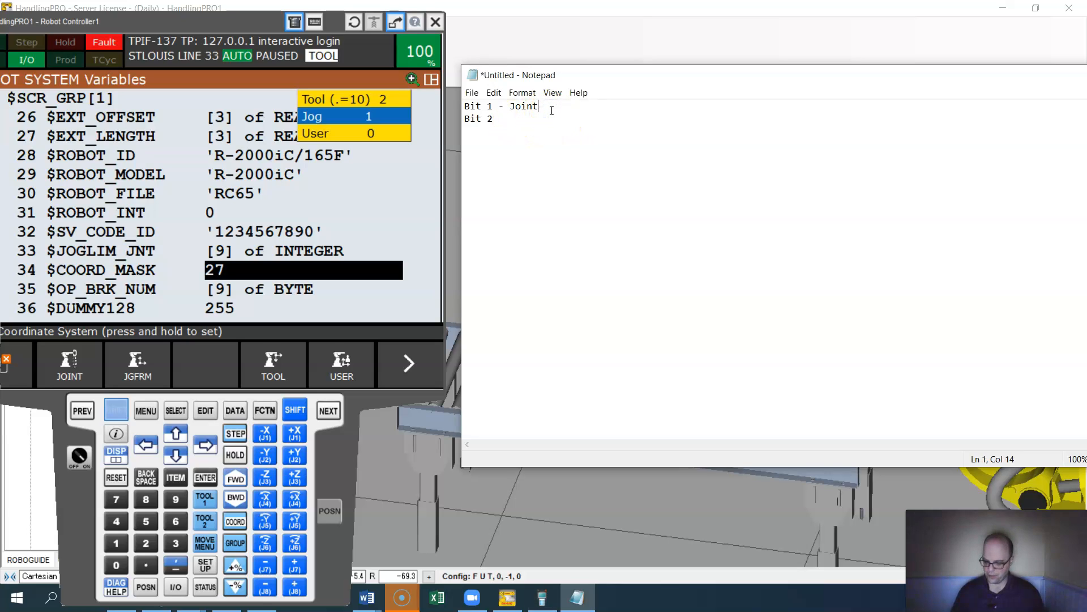
type("1")
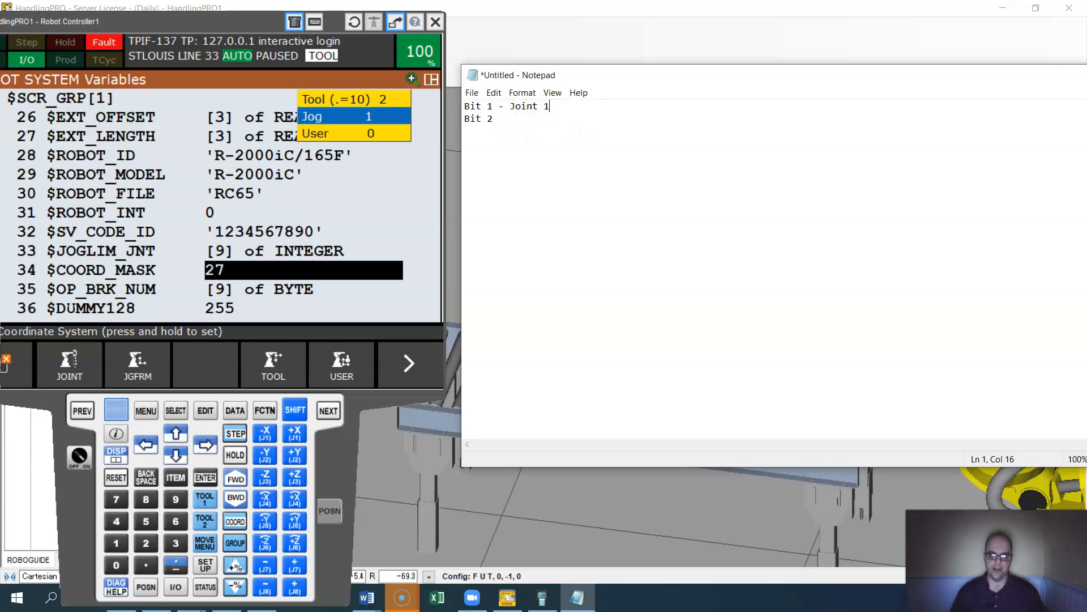
type("0")
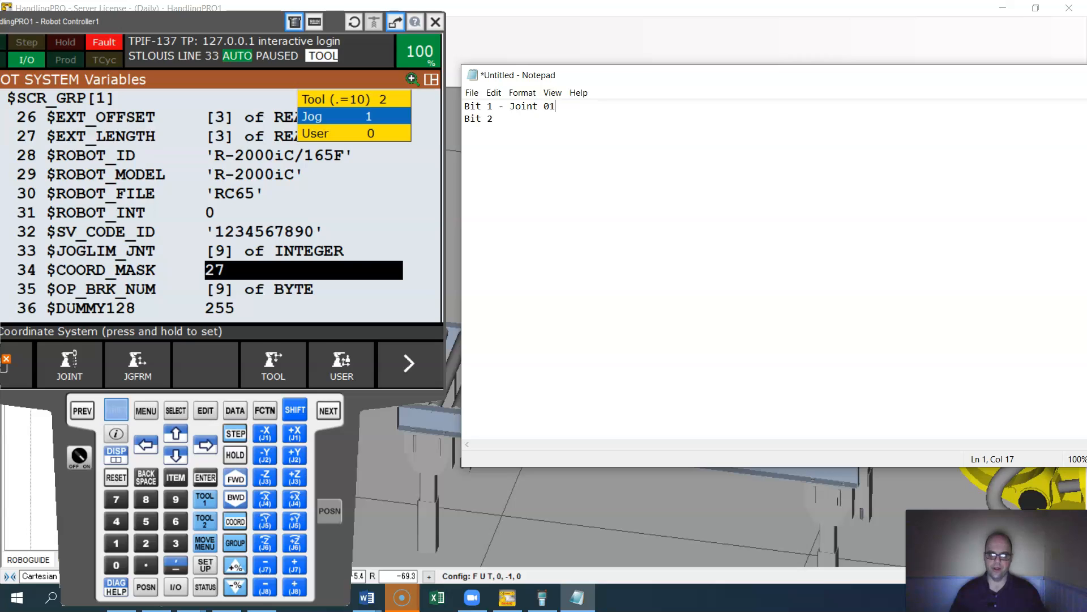
key("Backspace")
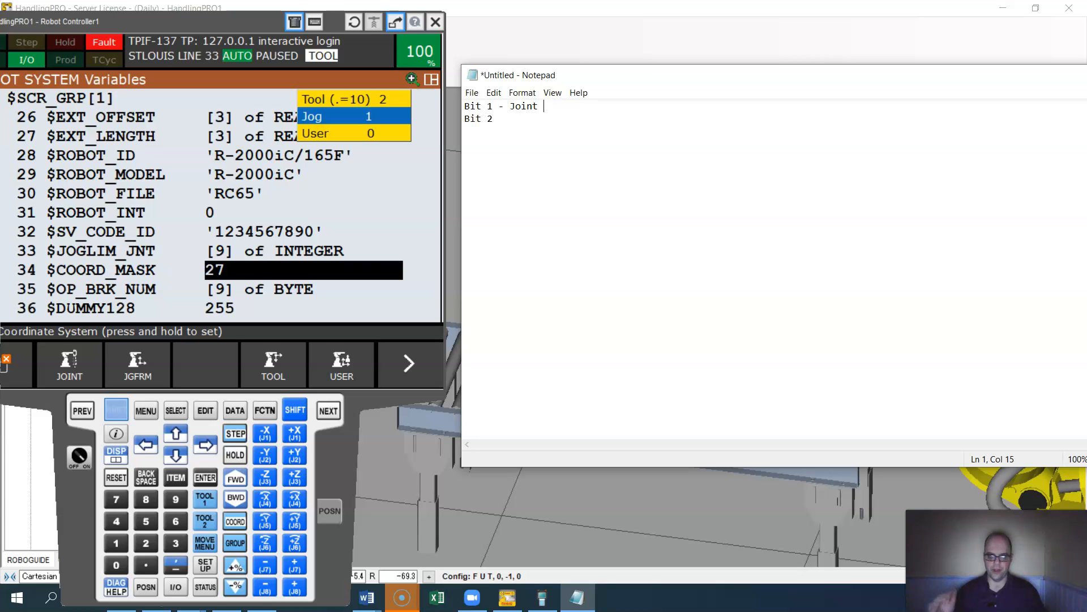
mouse_move(491, 137)
type(" -")
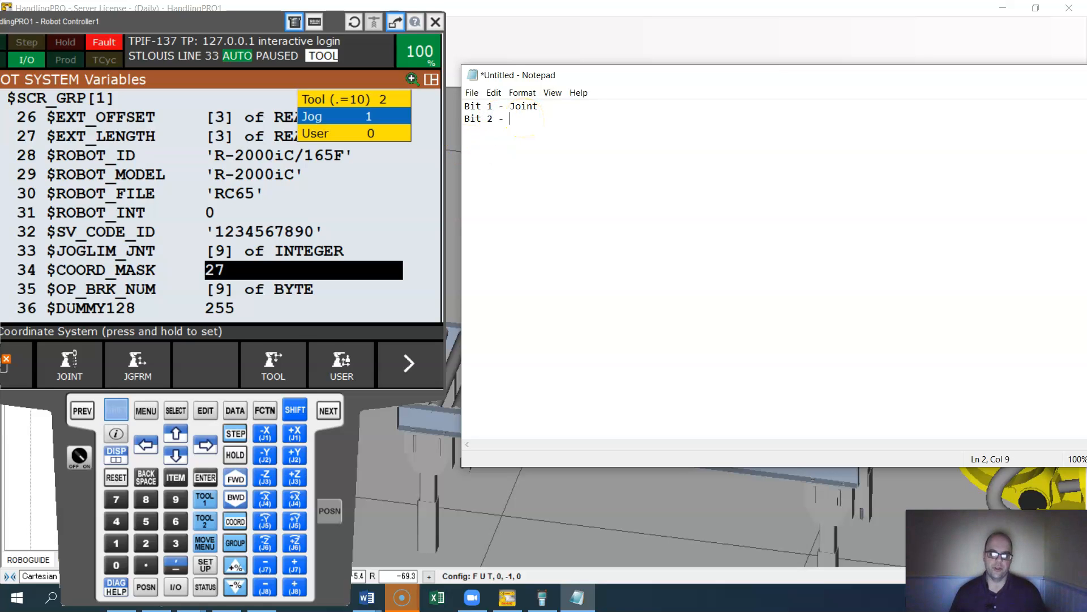
type("Job")
type("Bit 4 -")
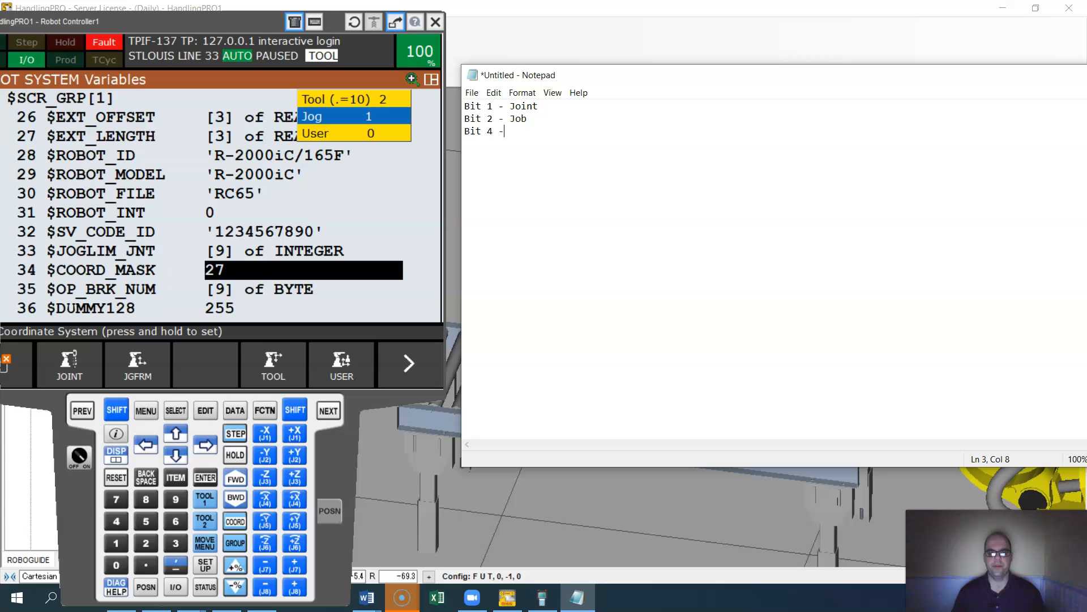
type("W")
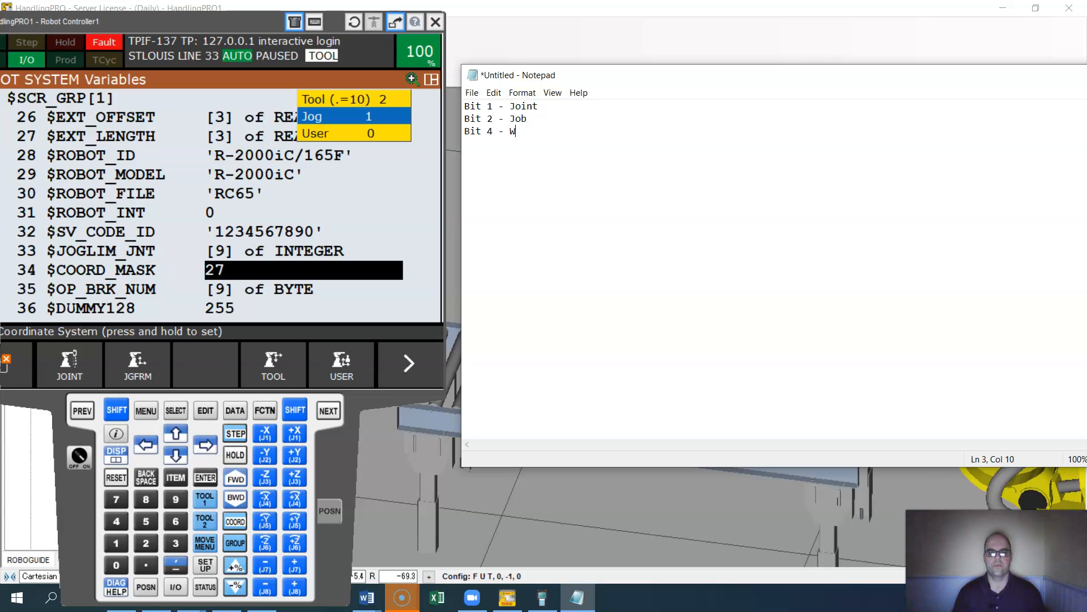
type("orld")
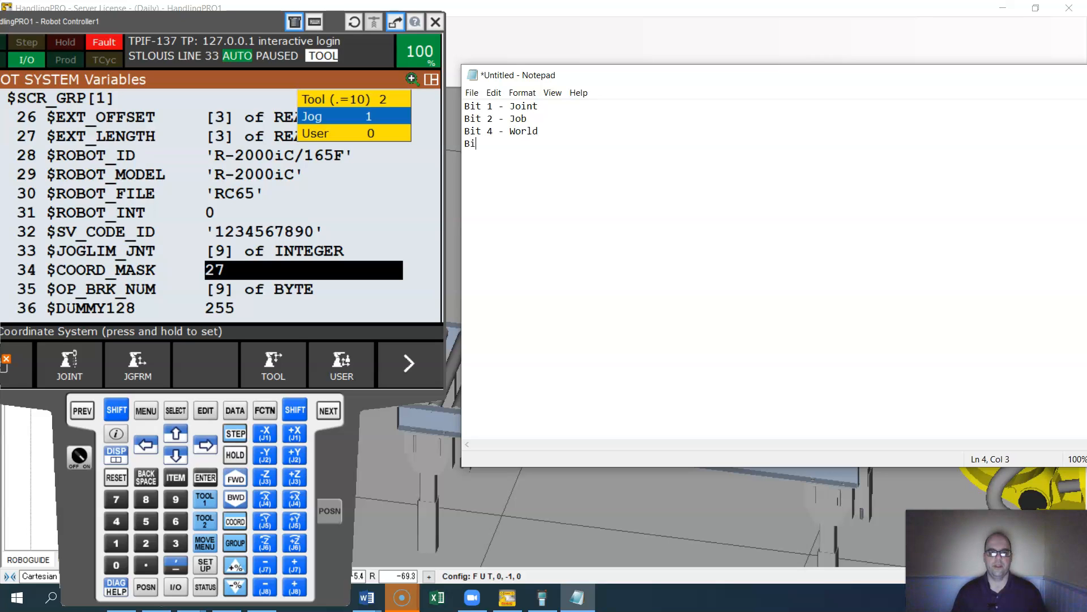
type("t 8")
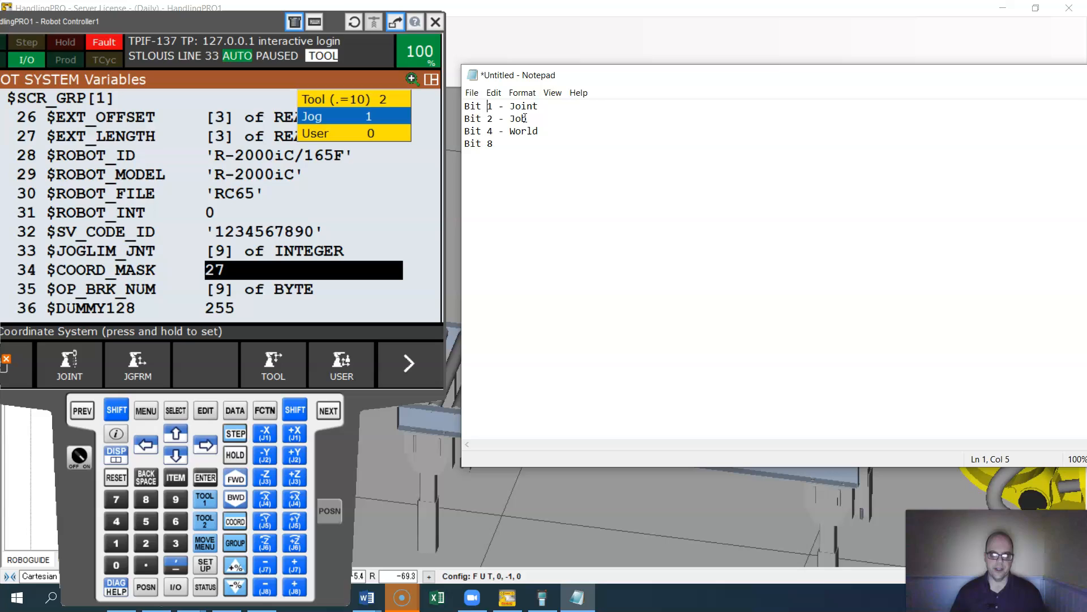
Step: Add the Tool line and 'Bit 16 (5) - User', then start a new line
type("(")
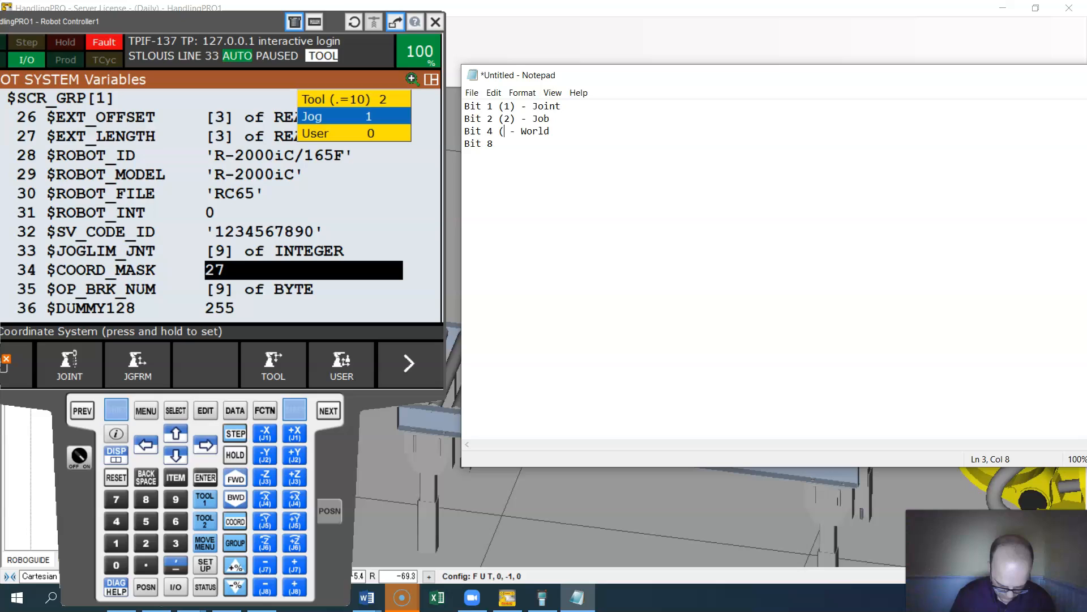
type("3)")
left_click(771, 143)
type(" (4")
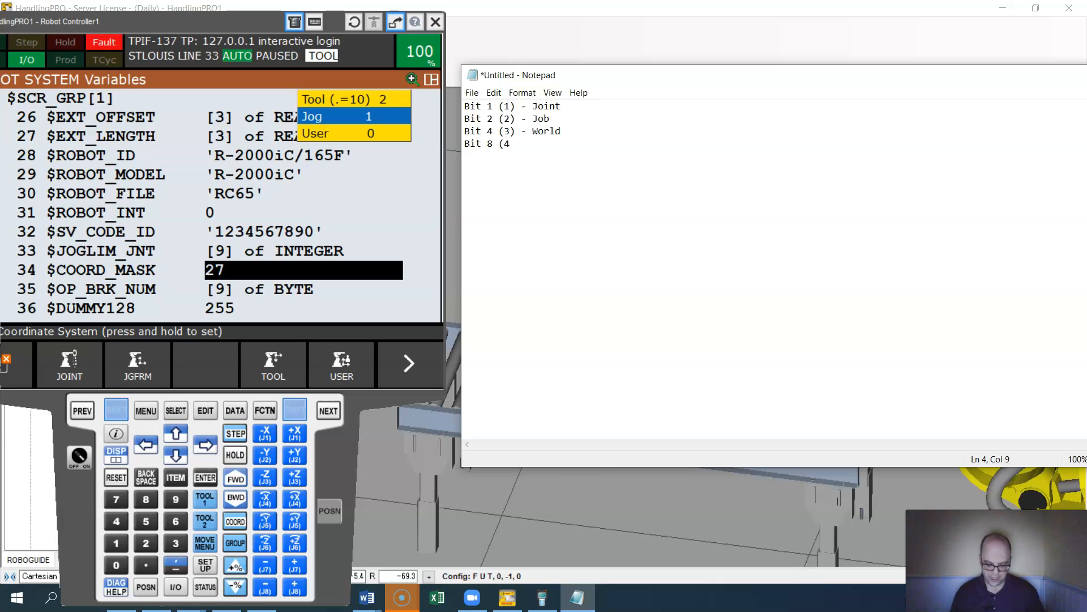
type(")")
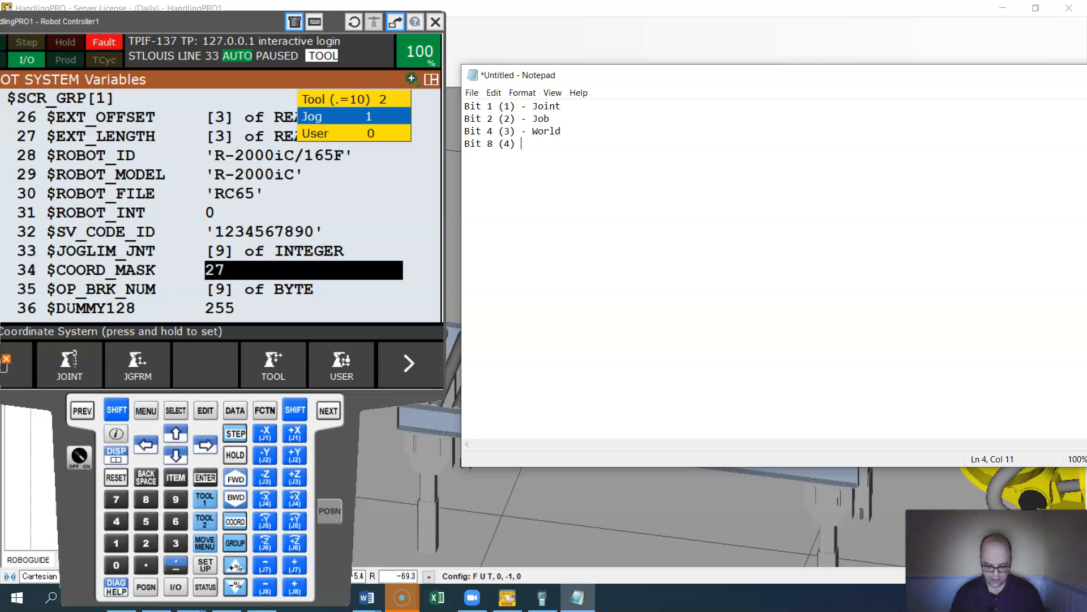
type("-")
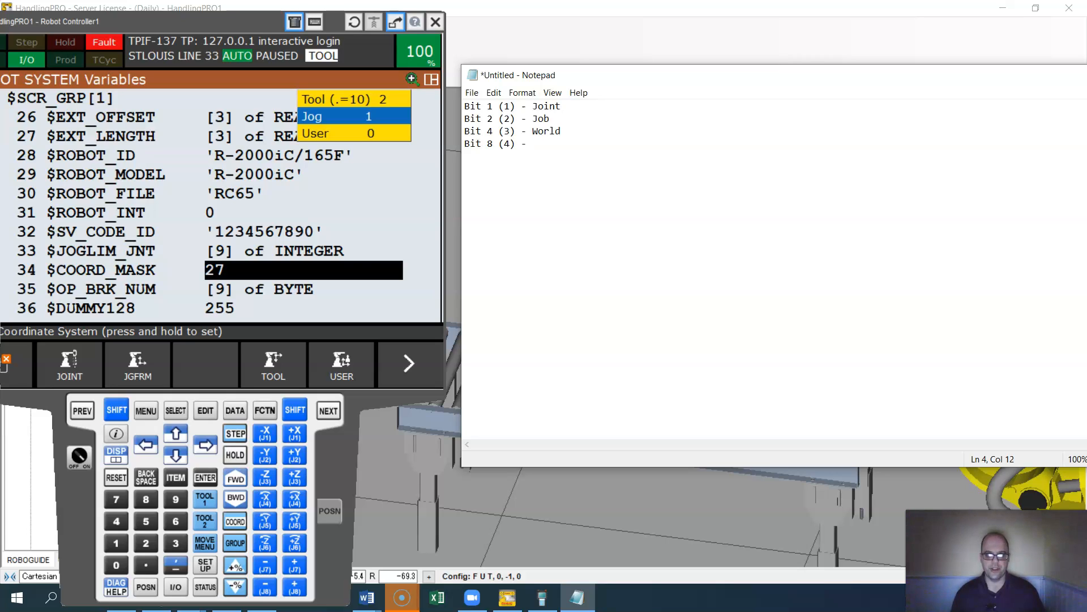
type("Tool")
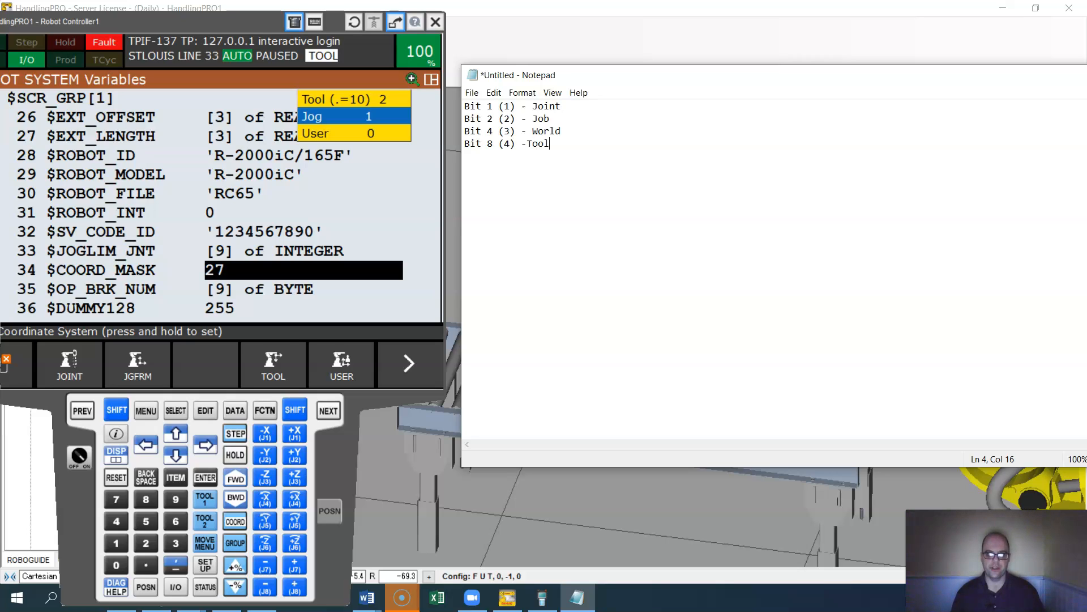
type("Bit")
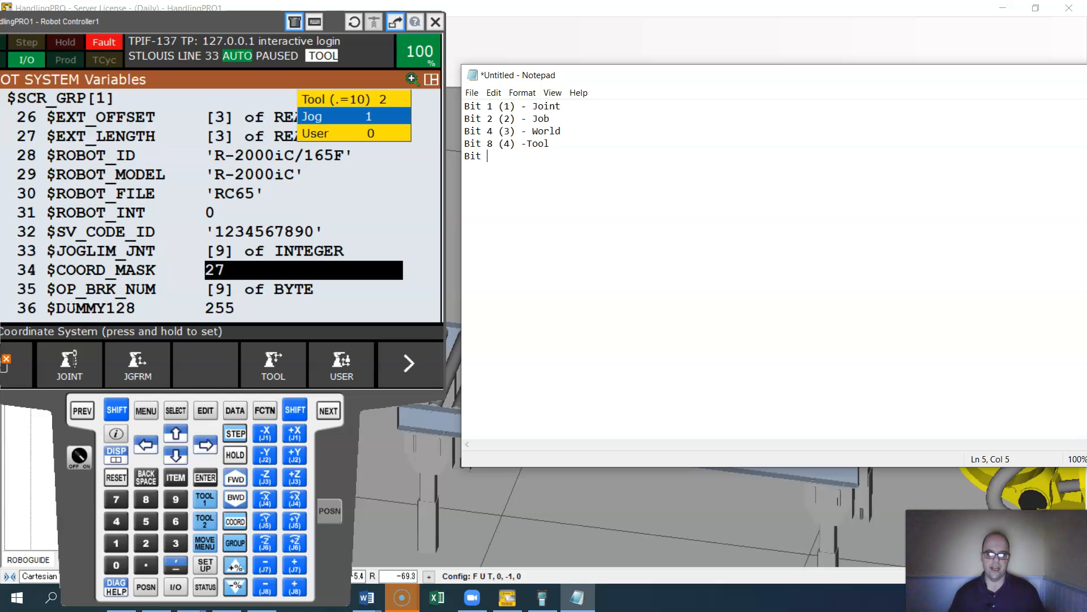
type("16")
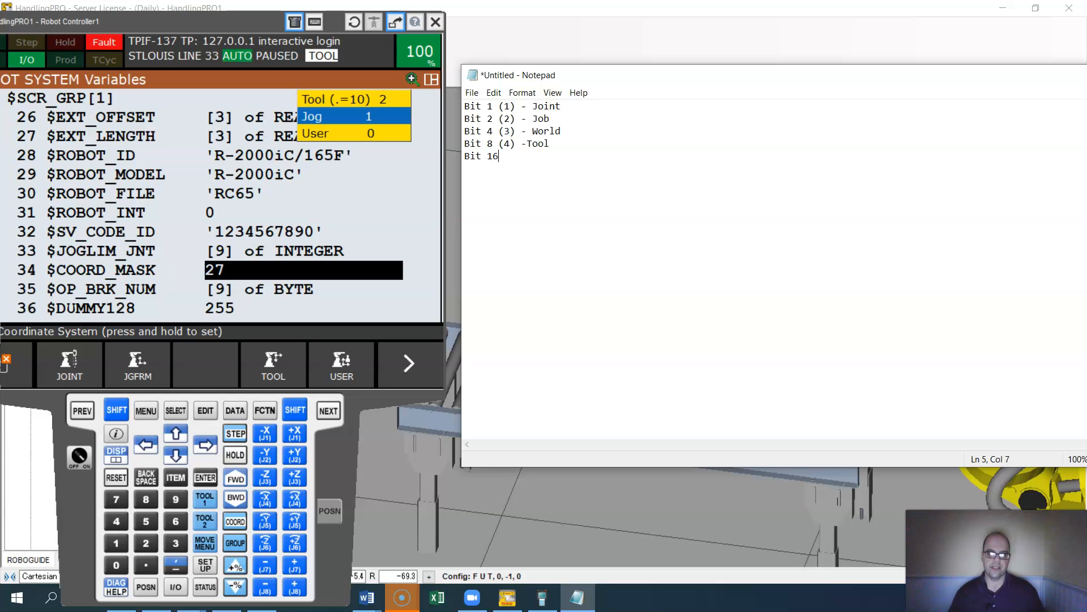
type("(")
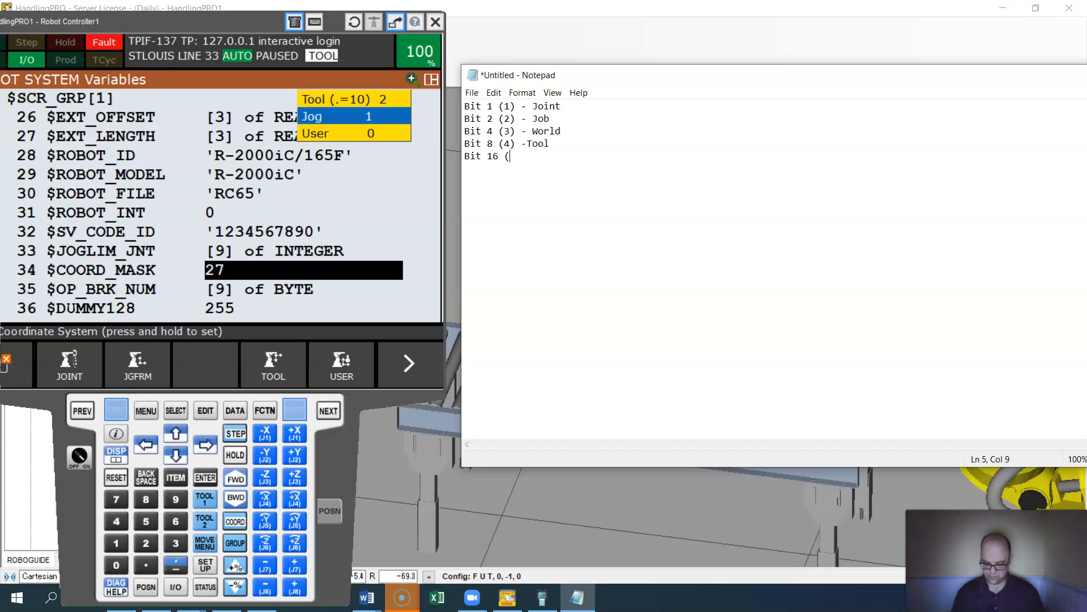
type("50")
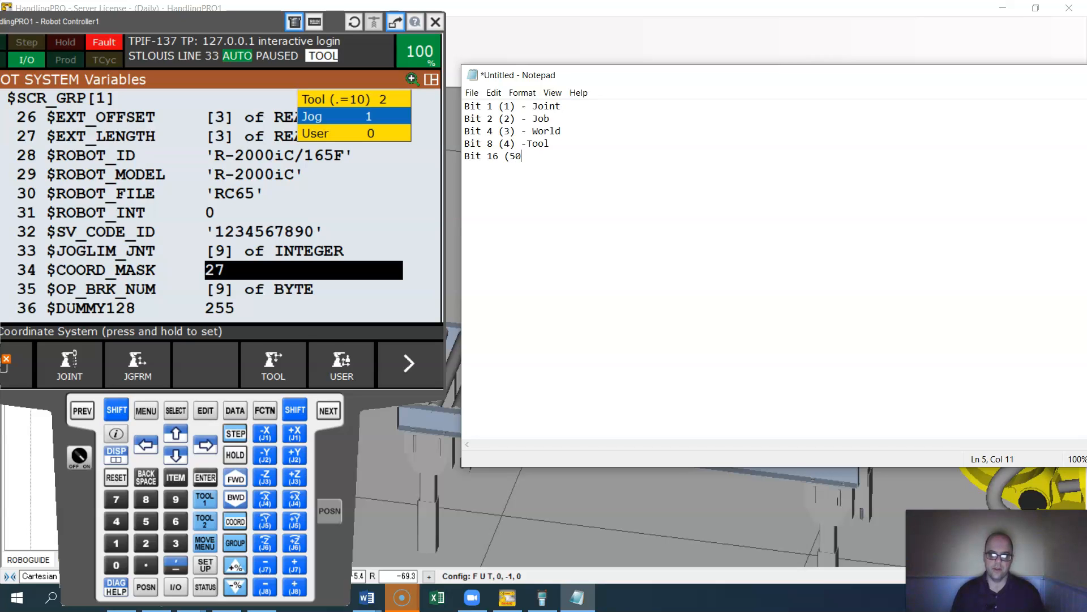
type(")")
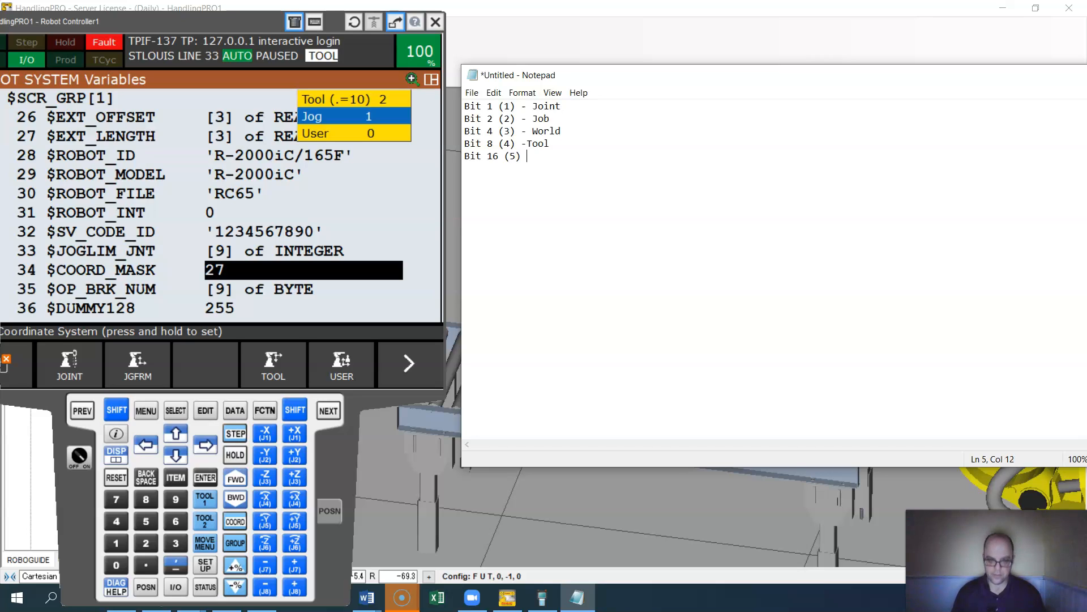
type("- User")
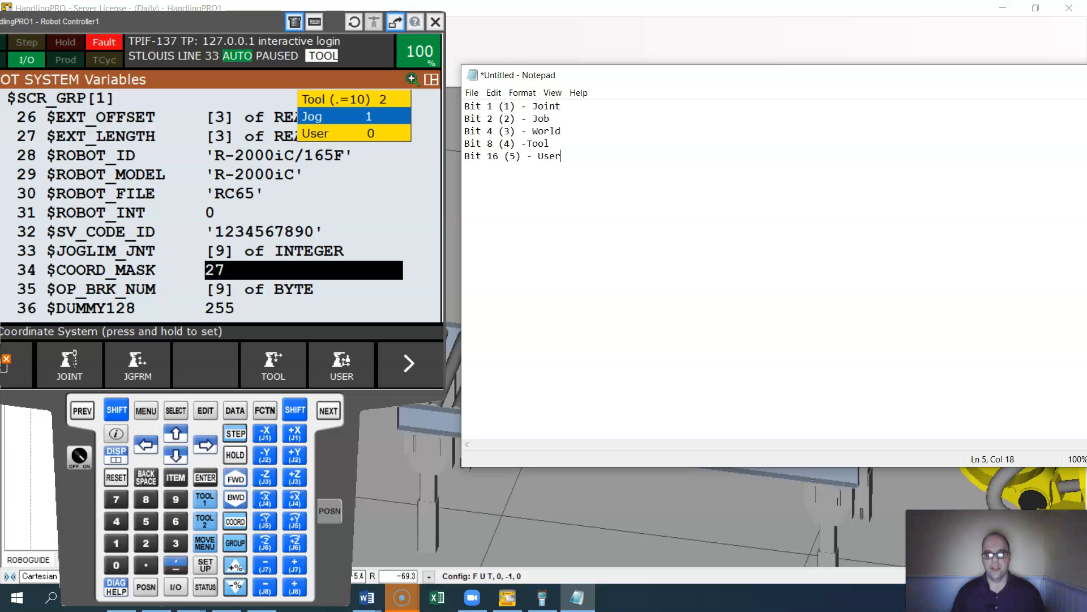
key("enter")
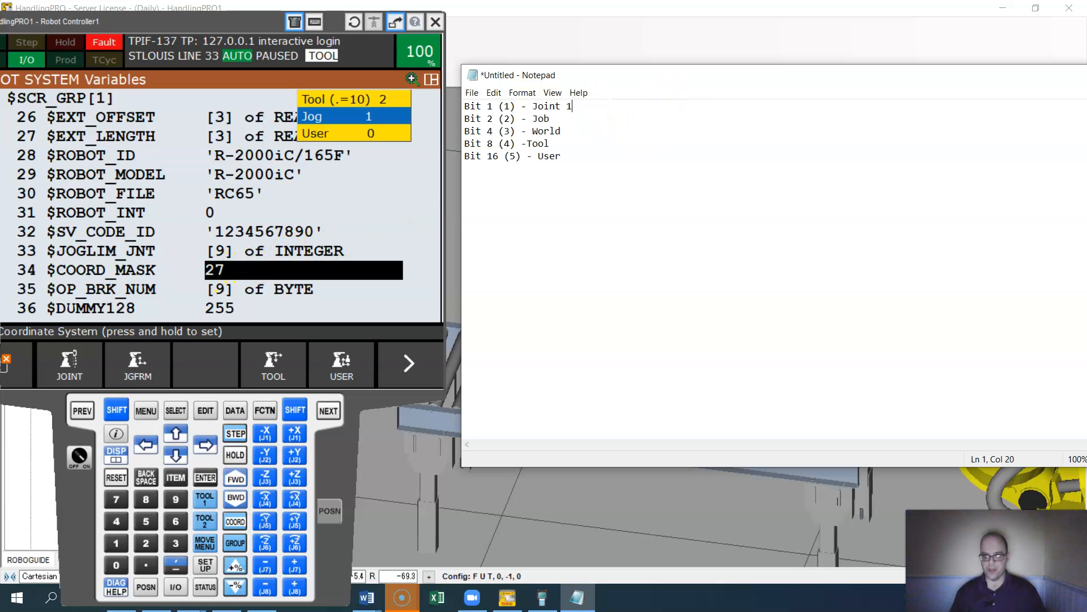
key("Backspace")
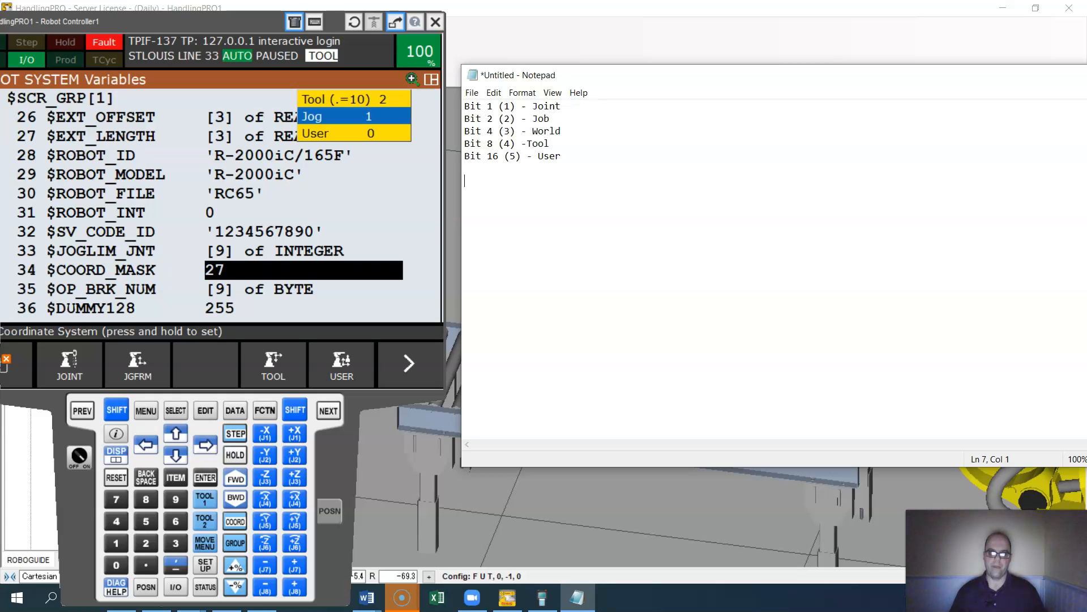
Step: Type 1+2+8+16 under the bit list and select the word User
type("1+")
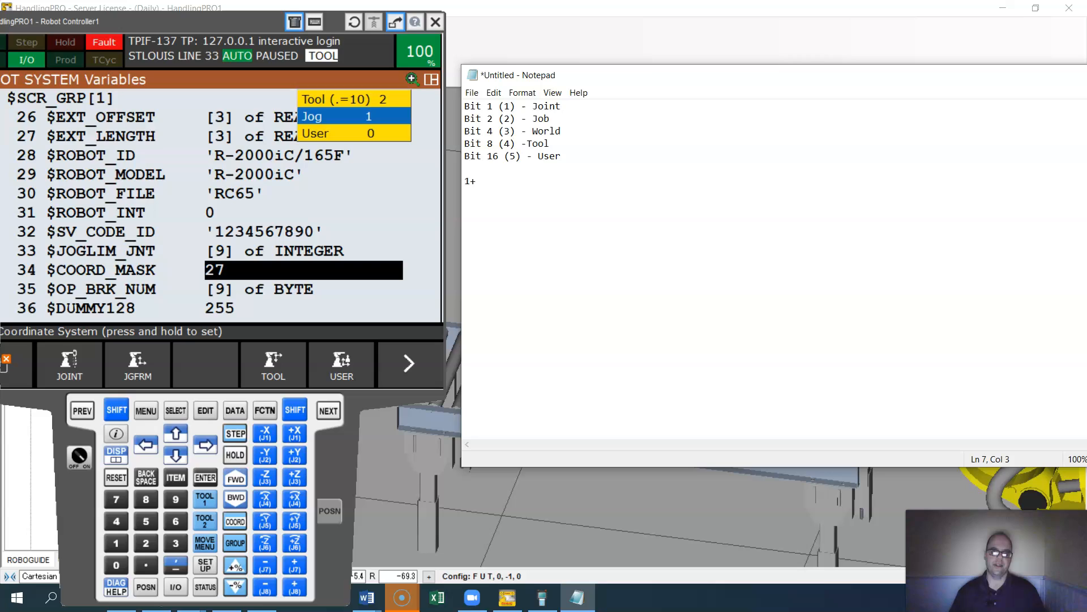
type("2")
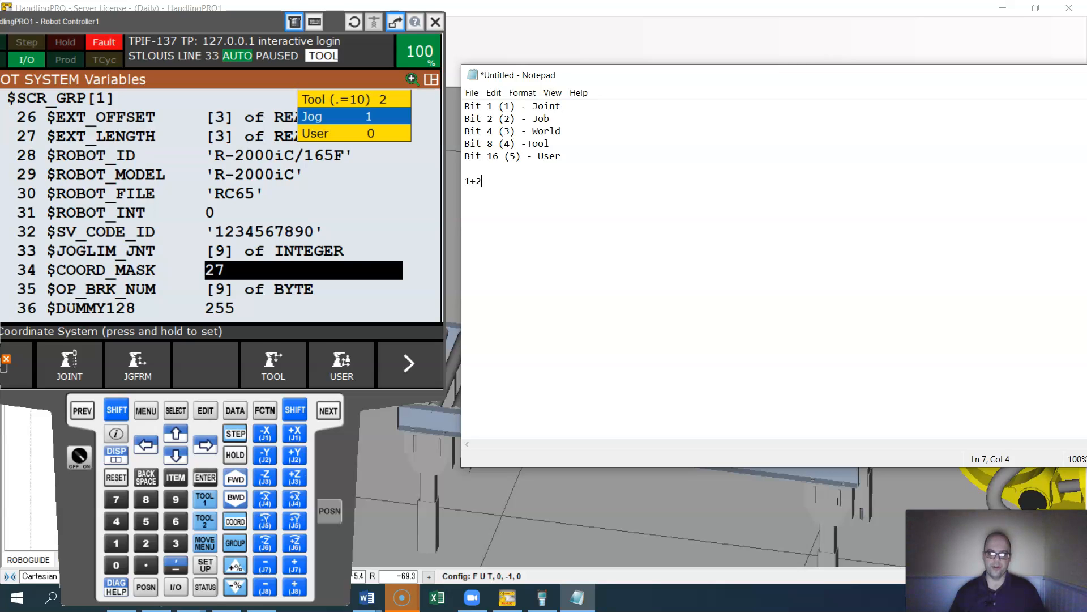
type("+8+")
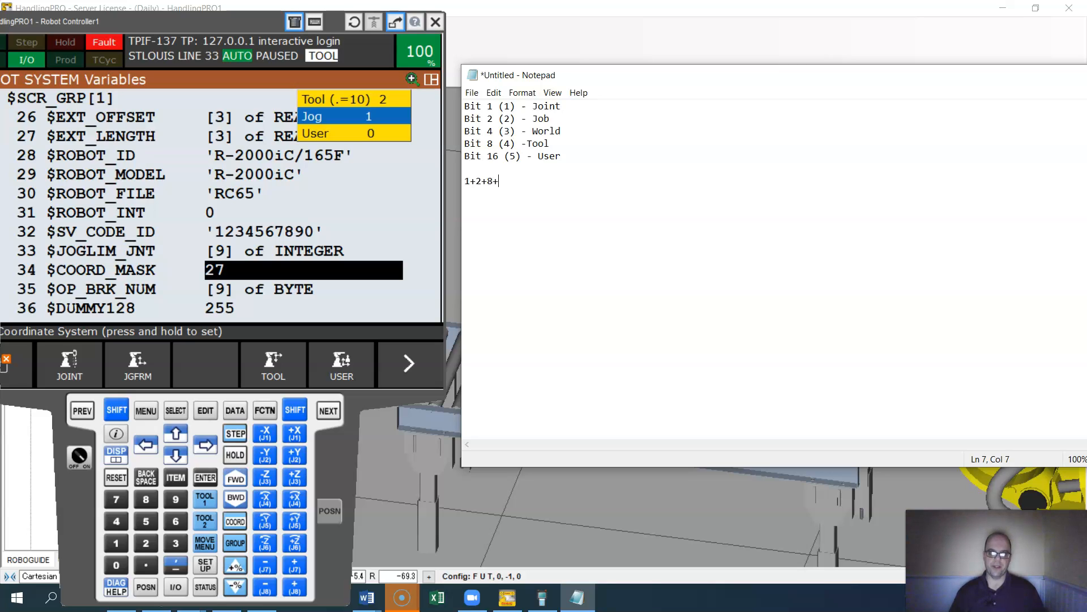
type("16")
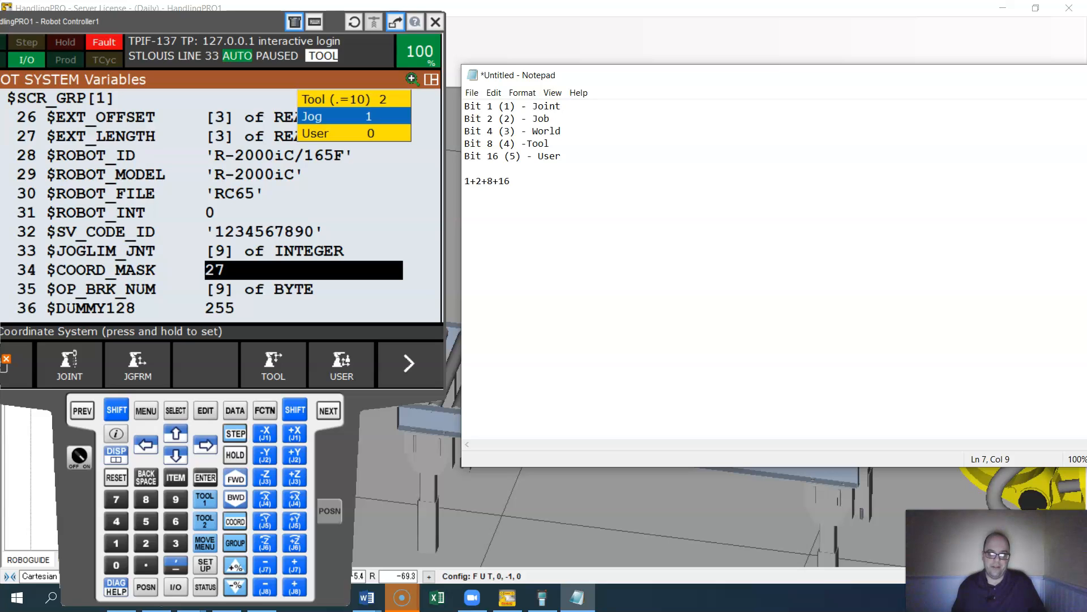
mouse_move(578, 93)
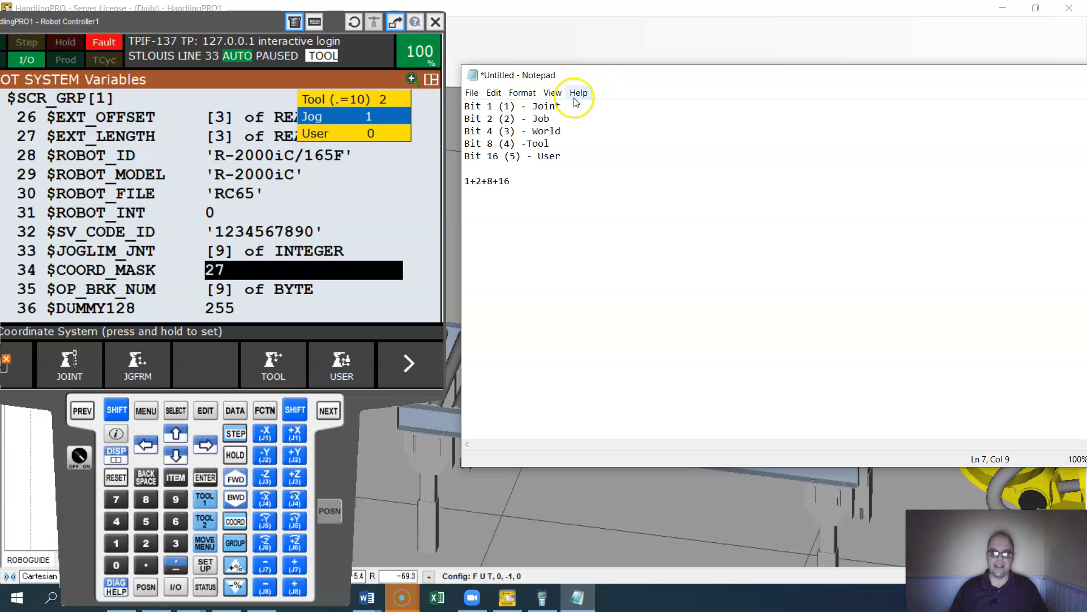
double_click(538, 119)
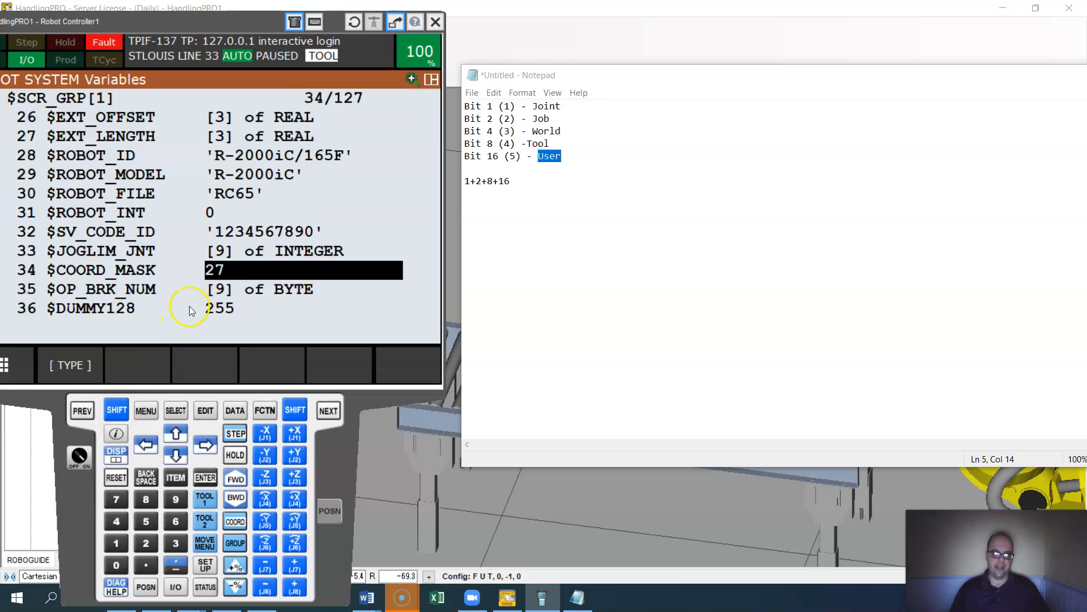
Step: Enter 4 into $COORD_MASK and confirm it, then begin editing the value again
left_click(116, 521)
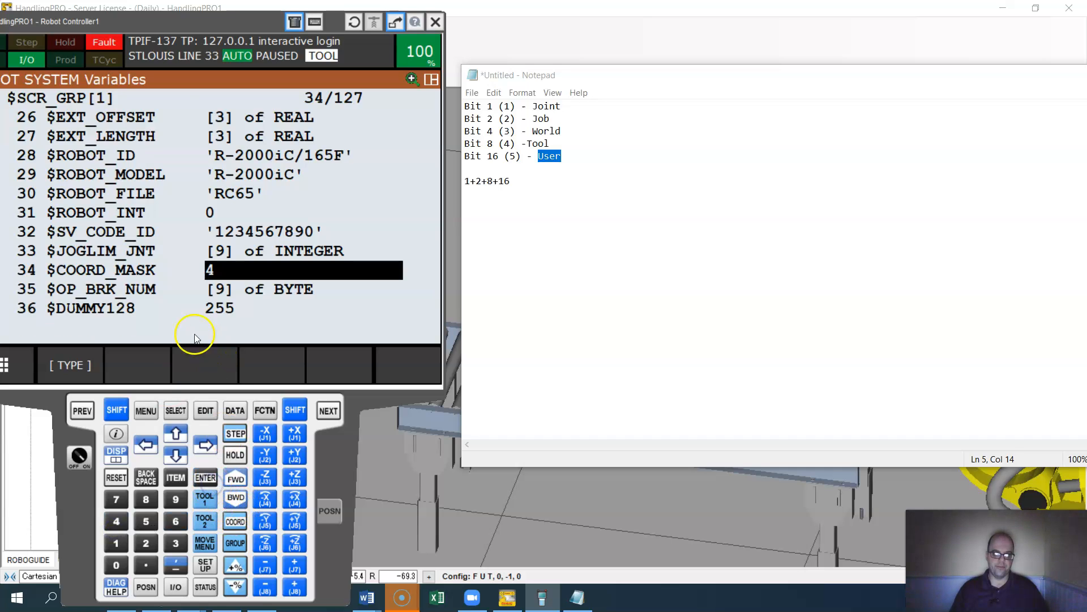
left_click(235, 521)
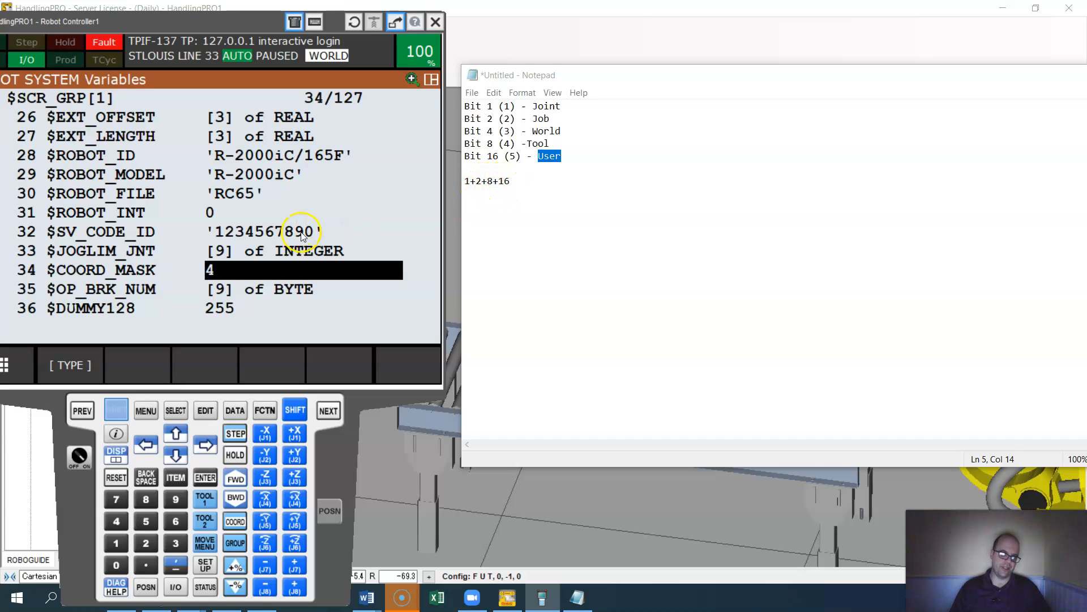
left_click(277, 269)
type("31")
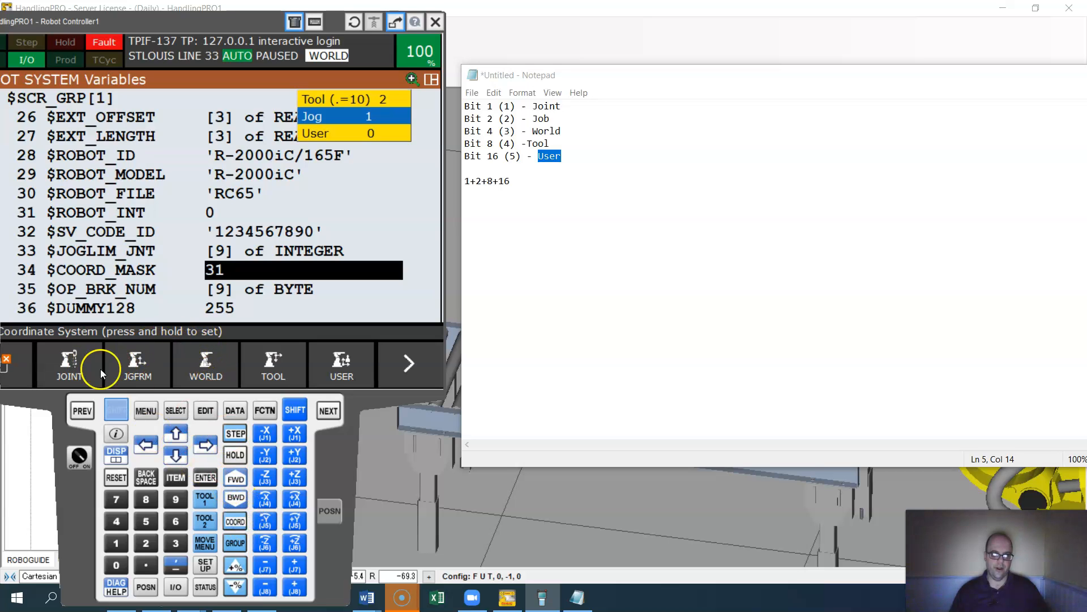
mouse_move(323, 374)
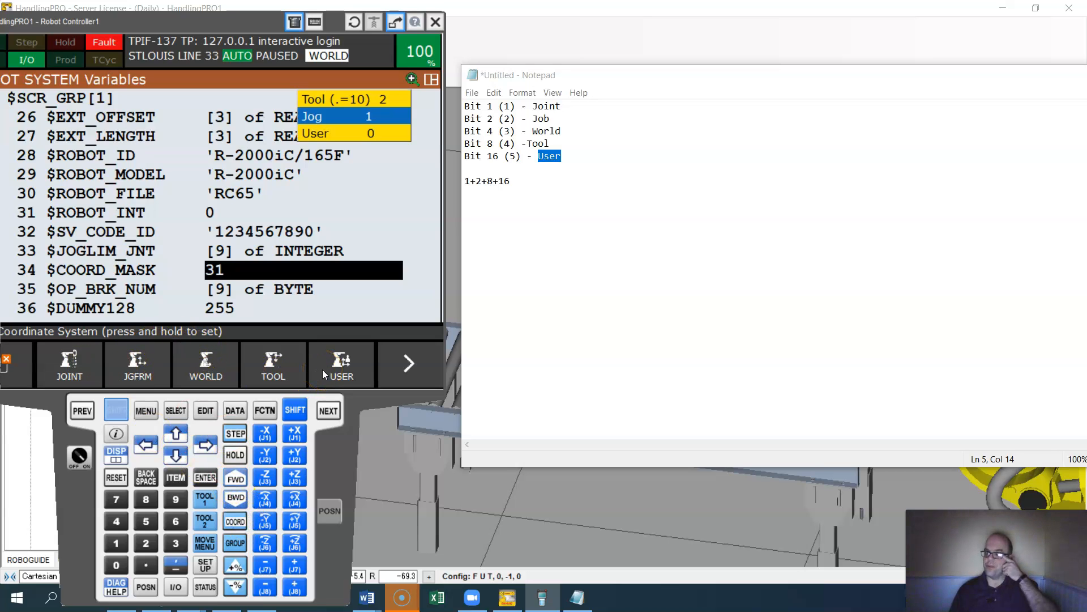